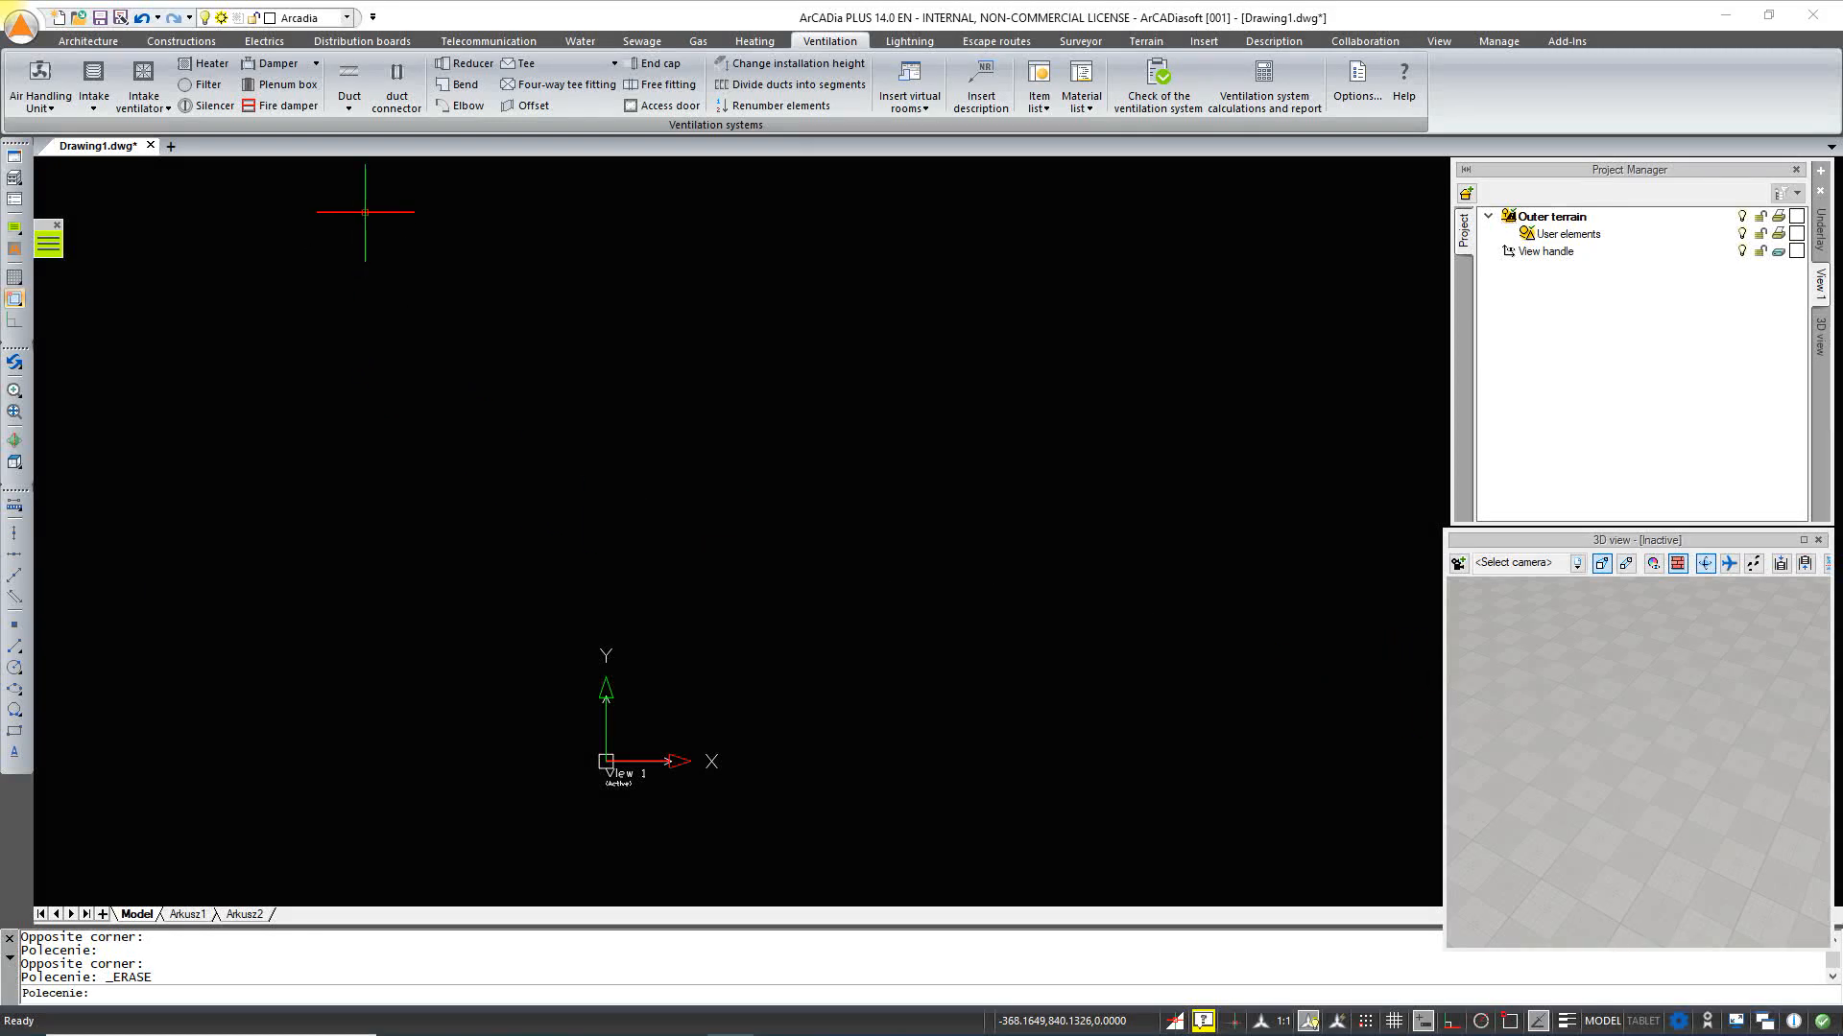
{"action": "mouse_move", "coordinate": [347, 85]}
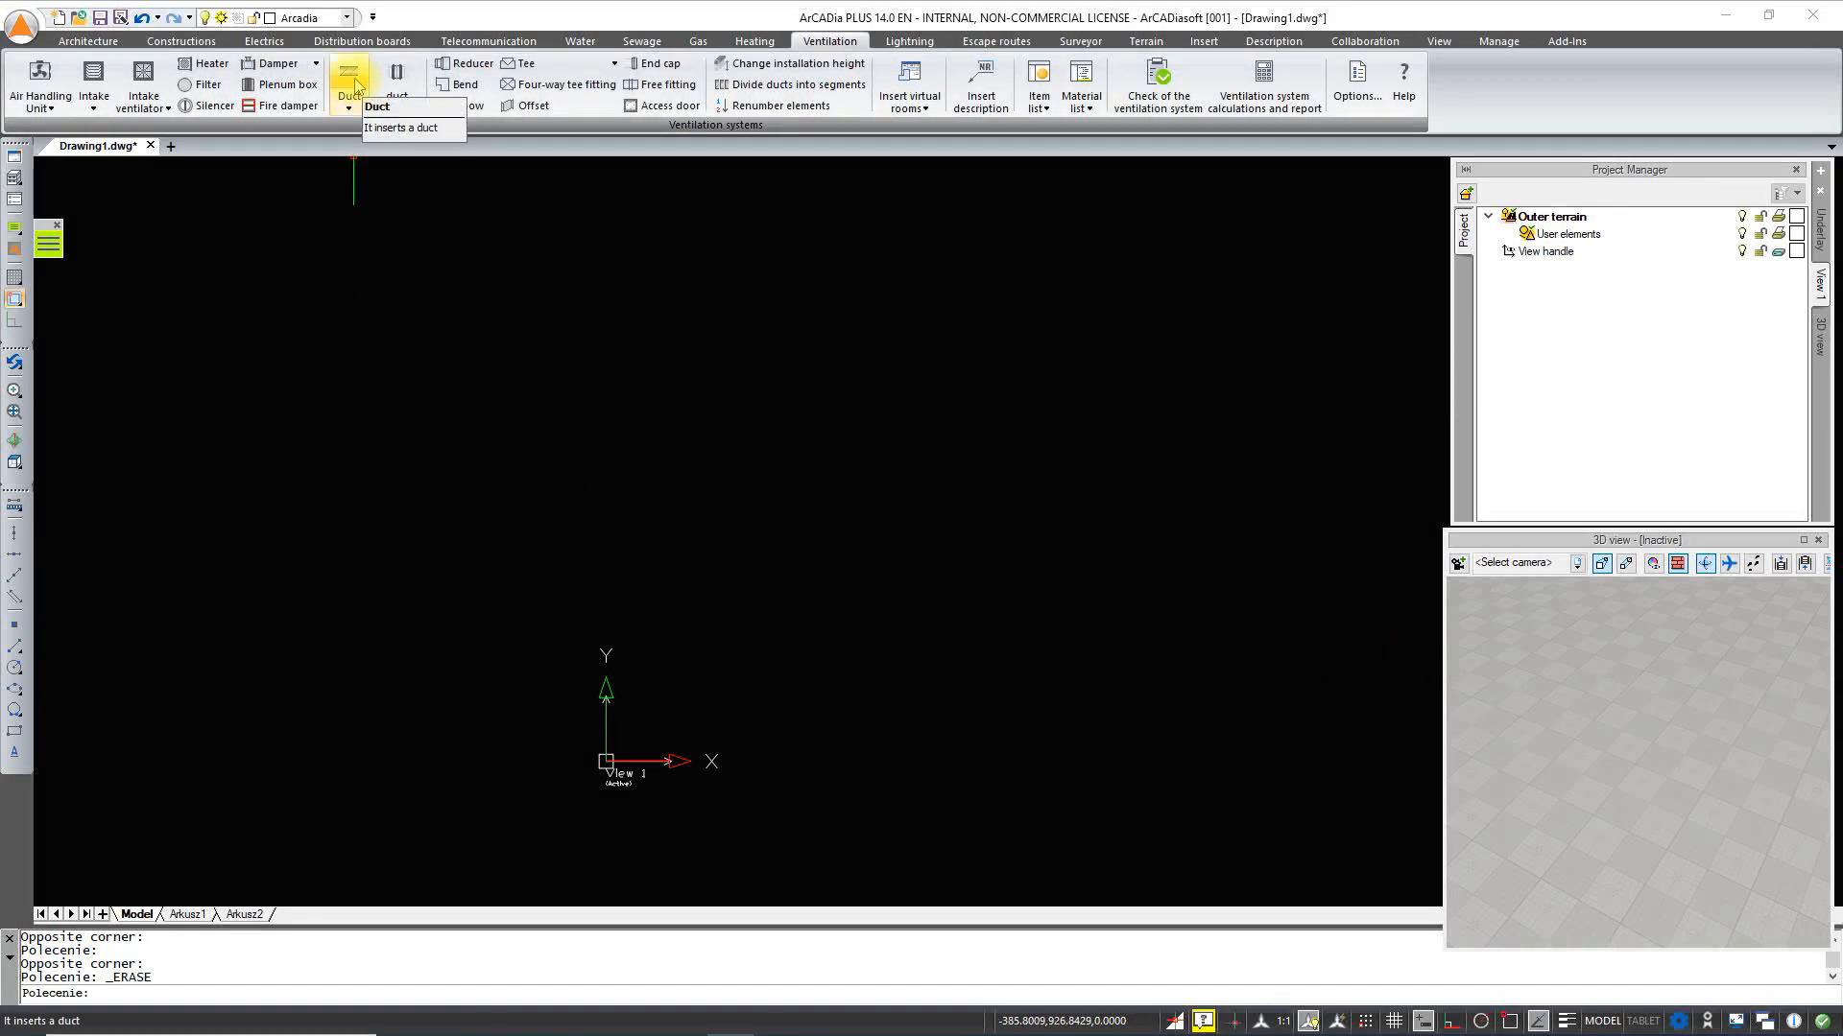
- Start the Duct tool on the Ventilation tab and bring up its object properties
{"action": "left_click", "coordinate": [348, 84]}
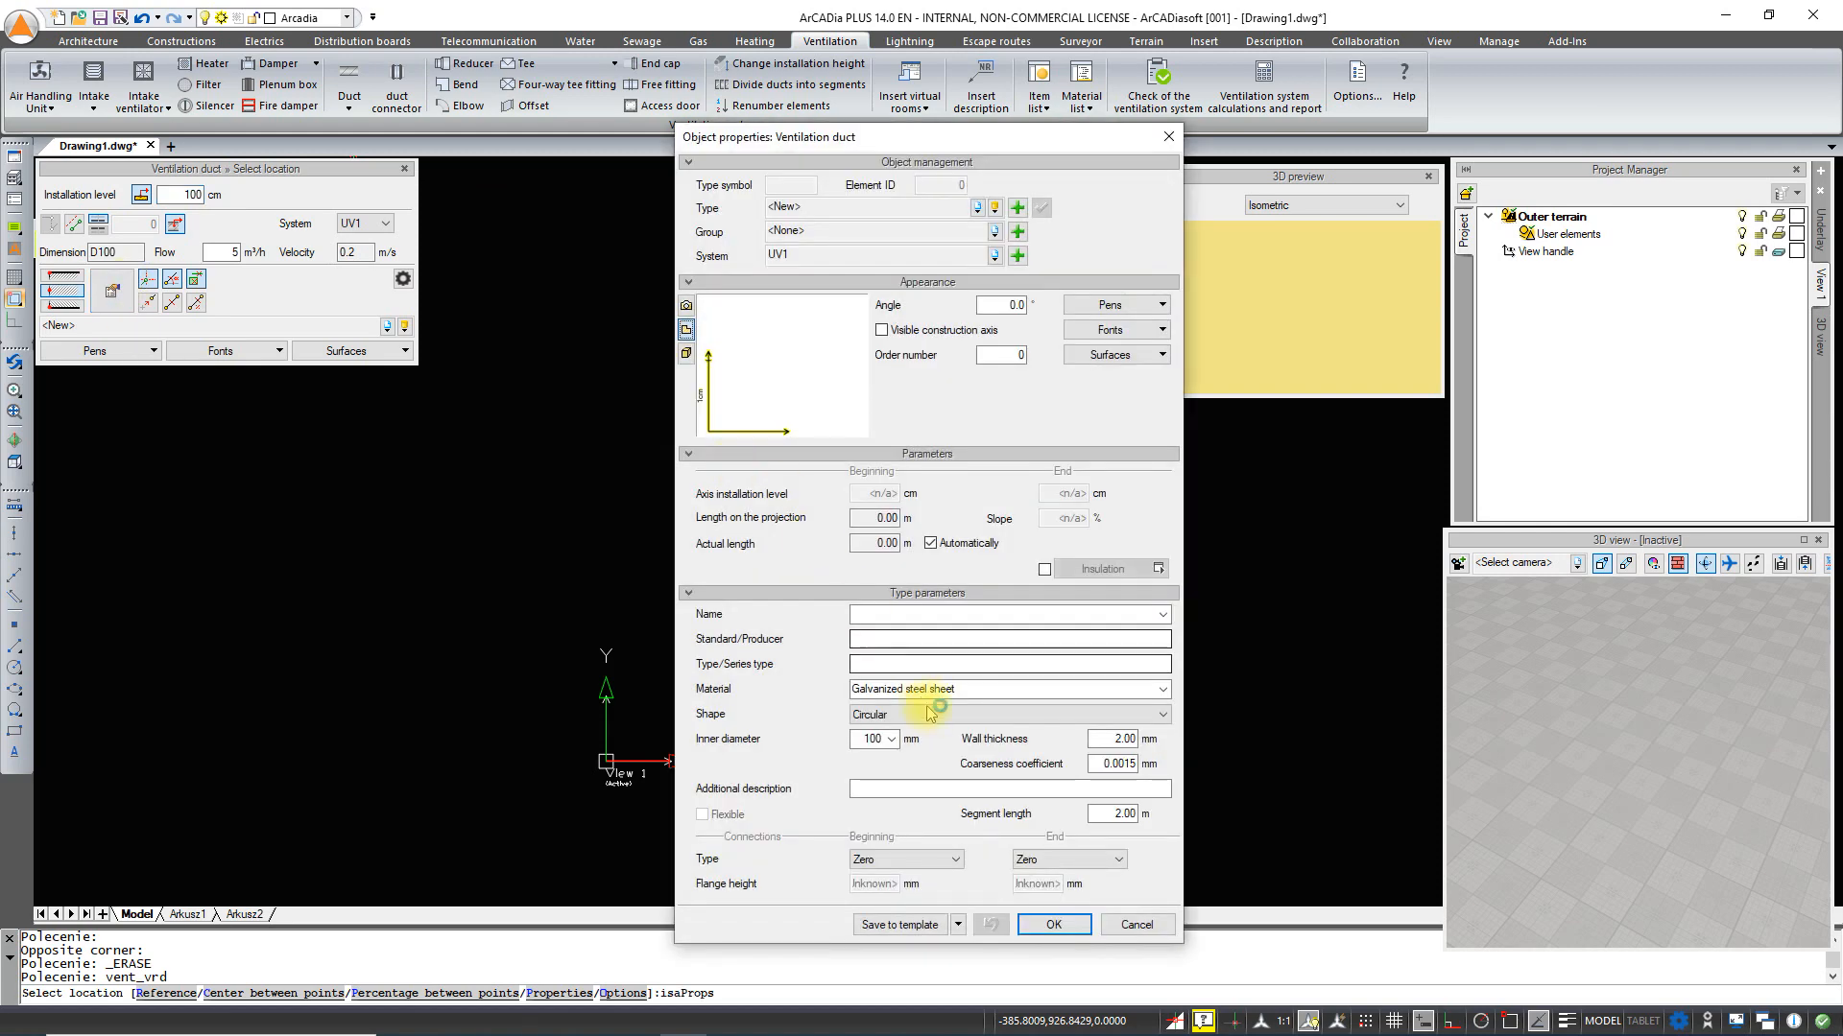
- Confirm the D400 circular galvanized duct and assign it to the EX1 system
{"action": "left_click", "coordinate": [890, 738]}
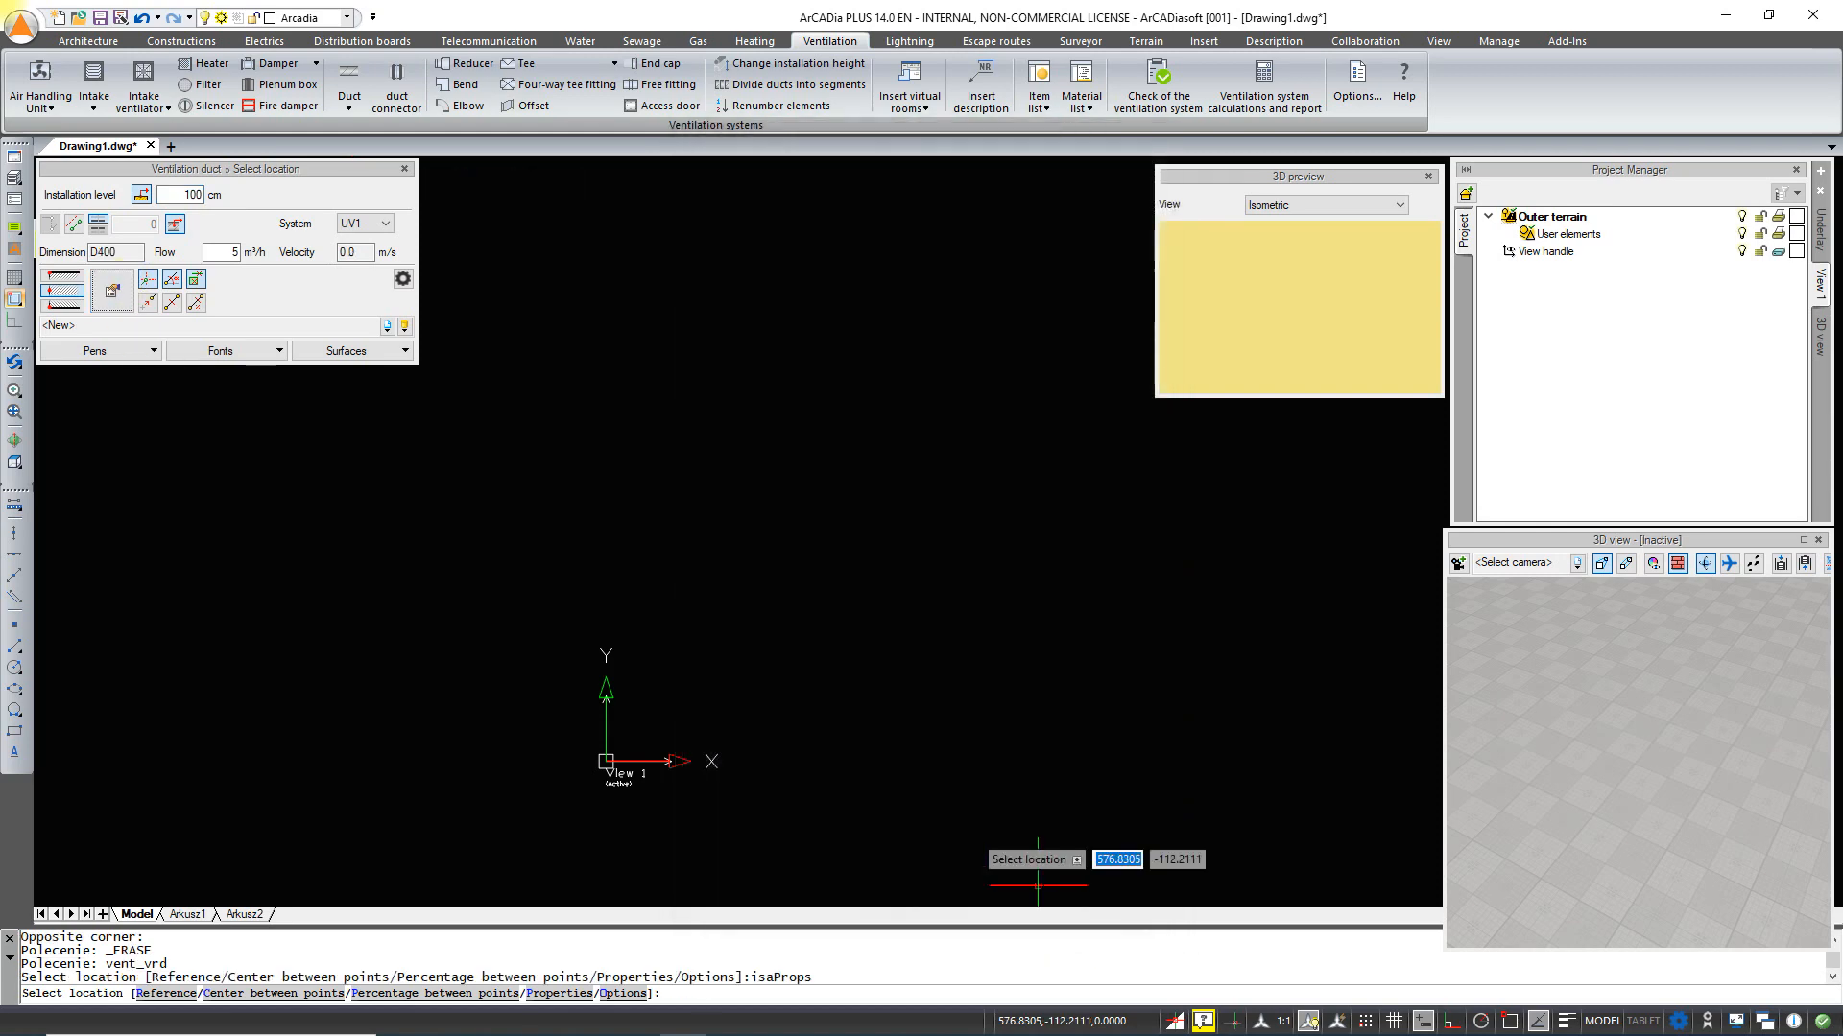
{"action": "left_click", "coordinate": [382, 224]}
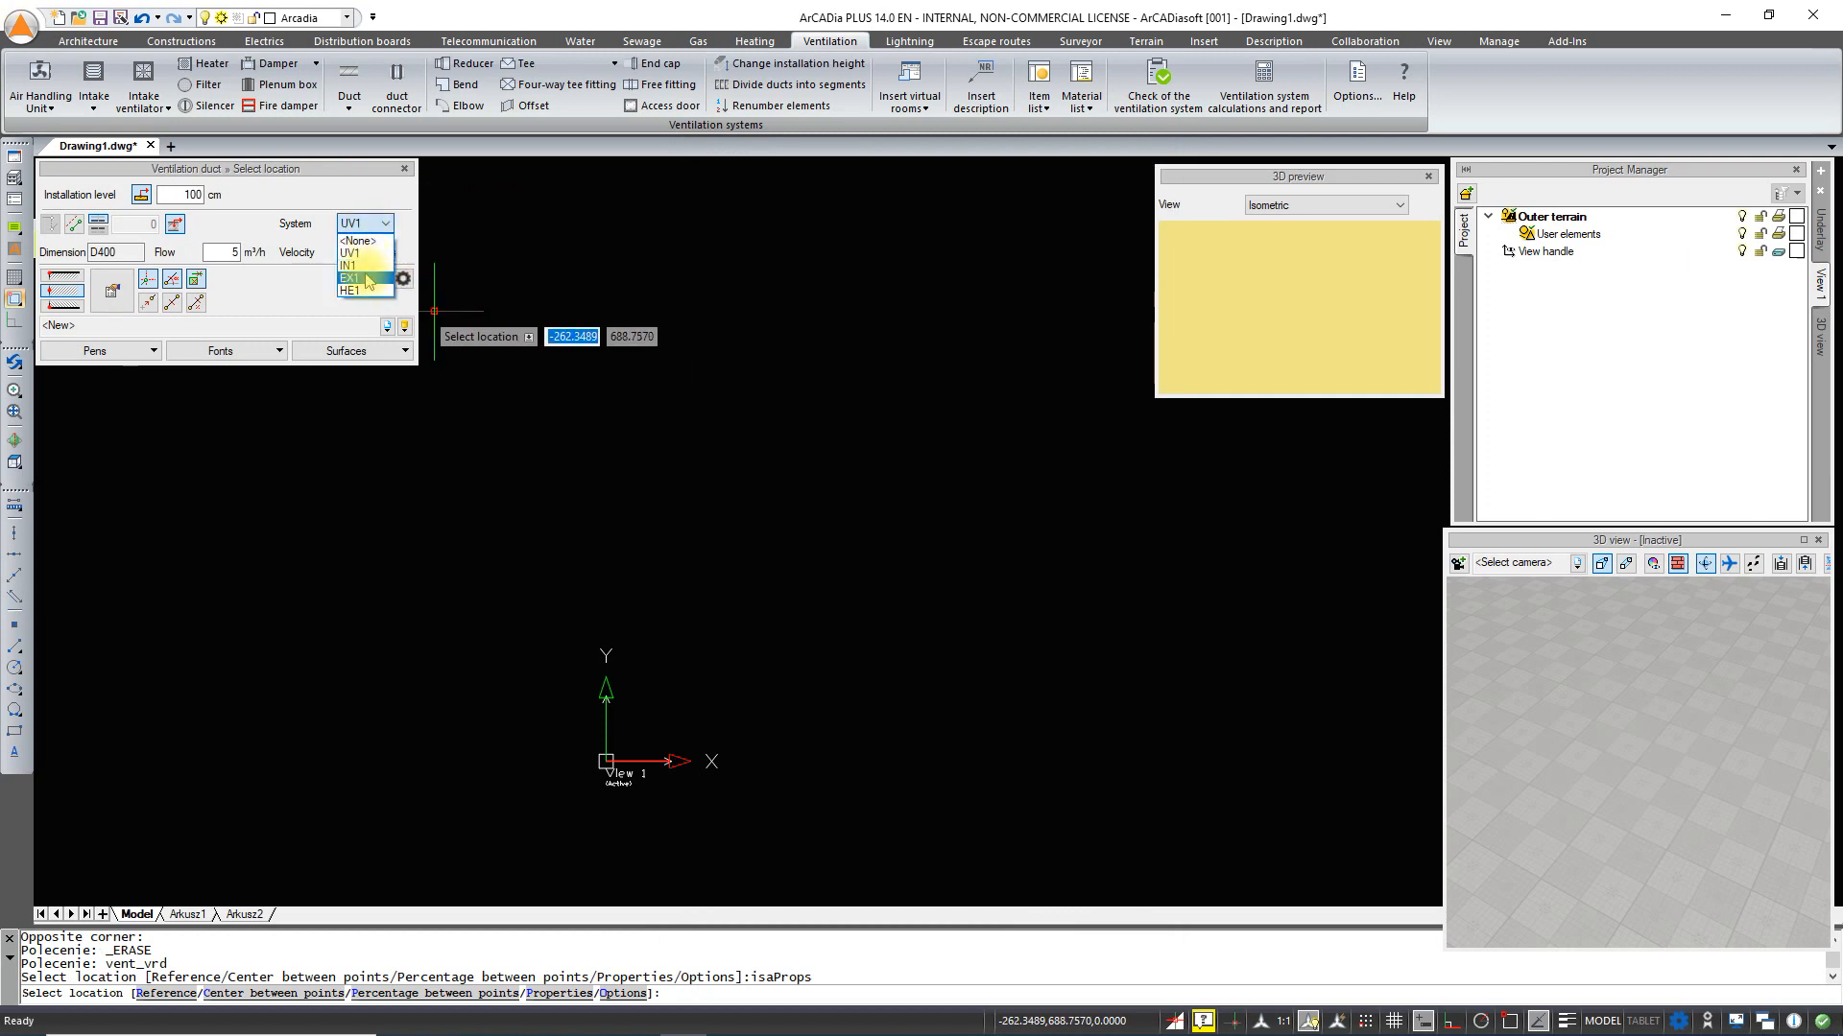
{"action": "left_click", "coordinate": [350, 278]}
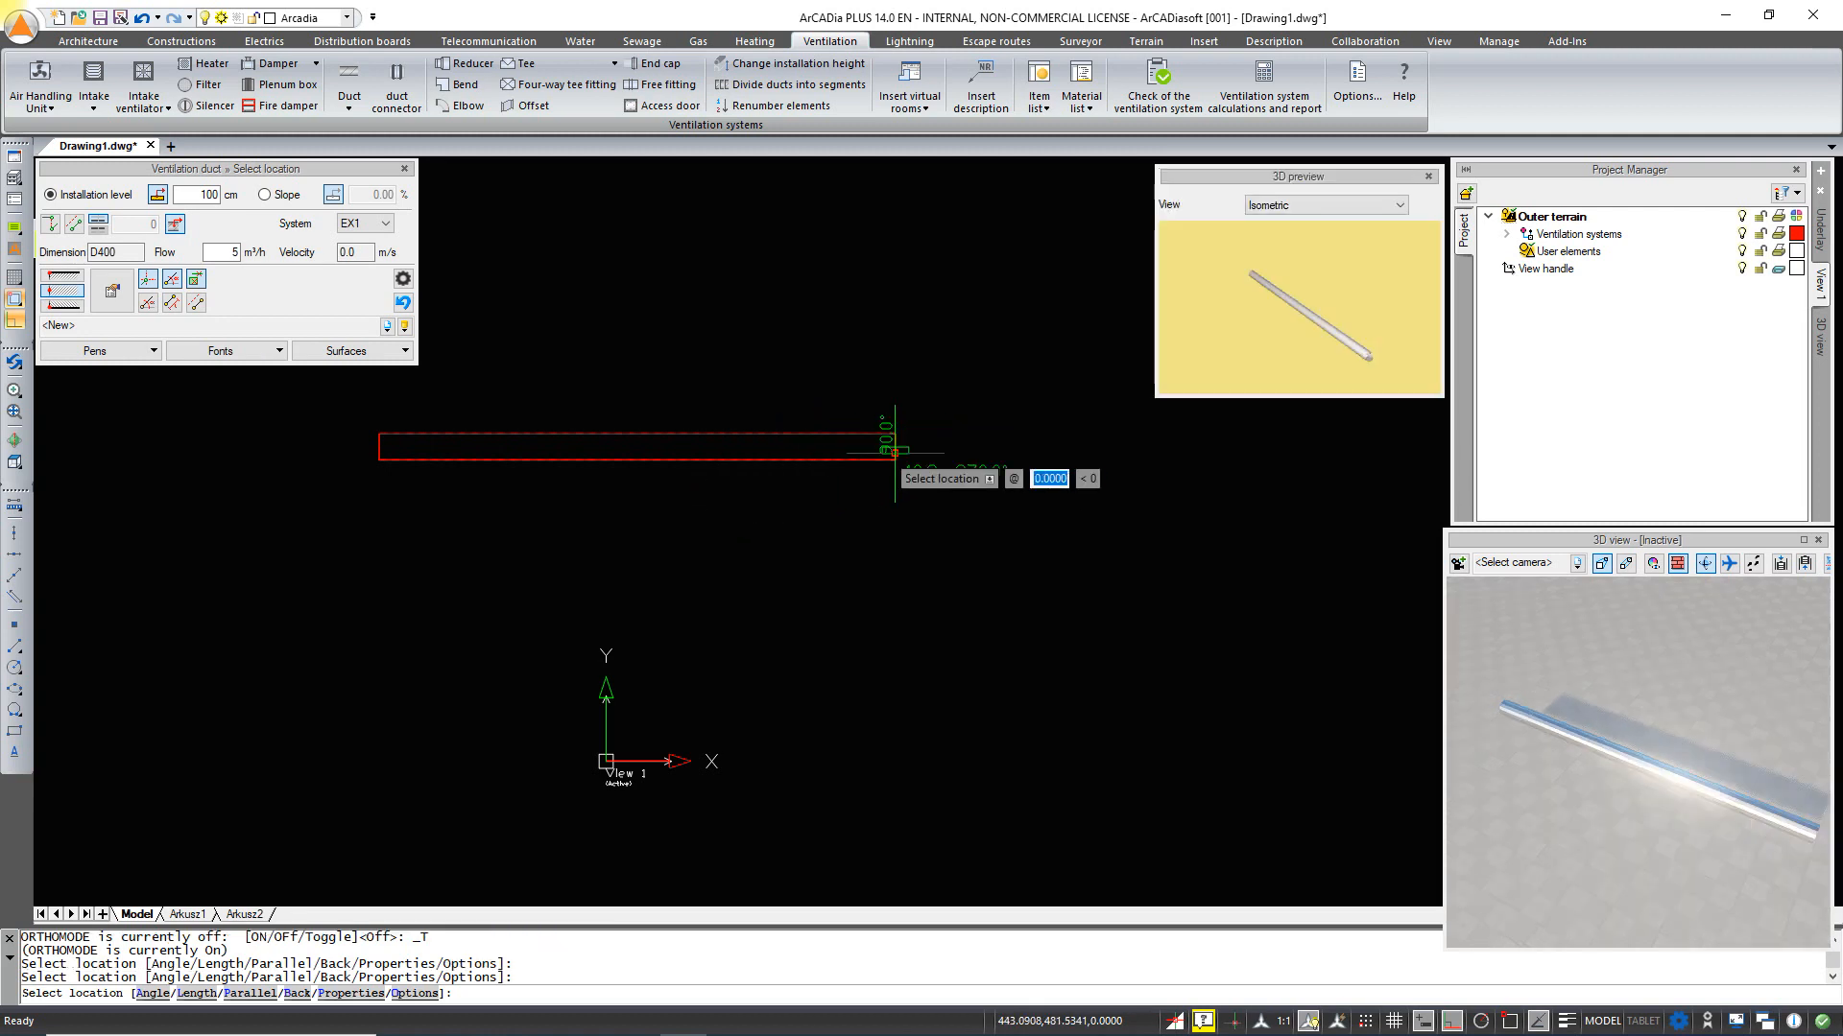
{"action": "mouse_move", "coordinate": [893, 538]}
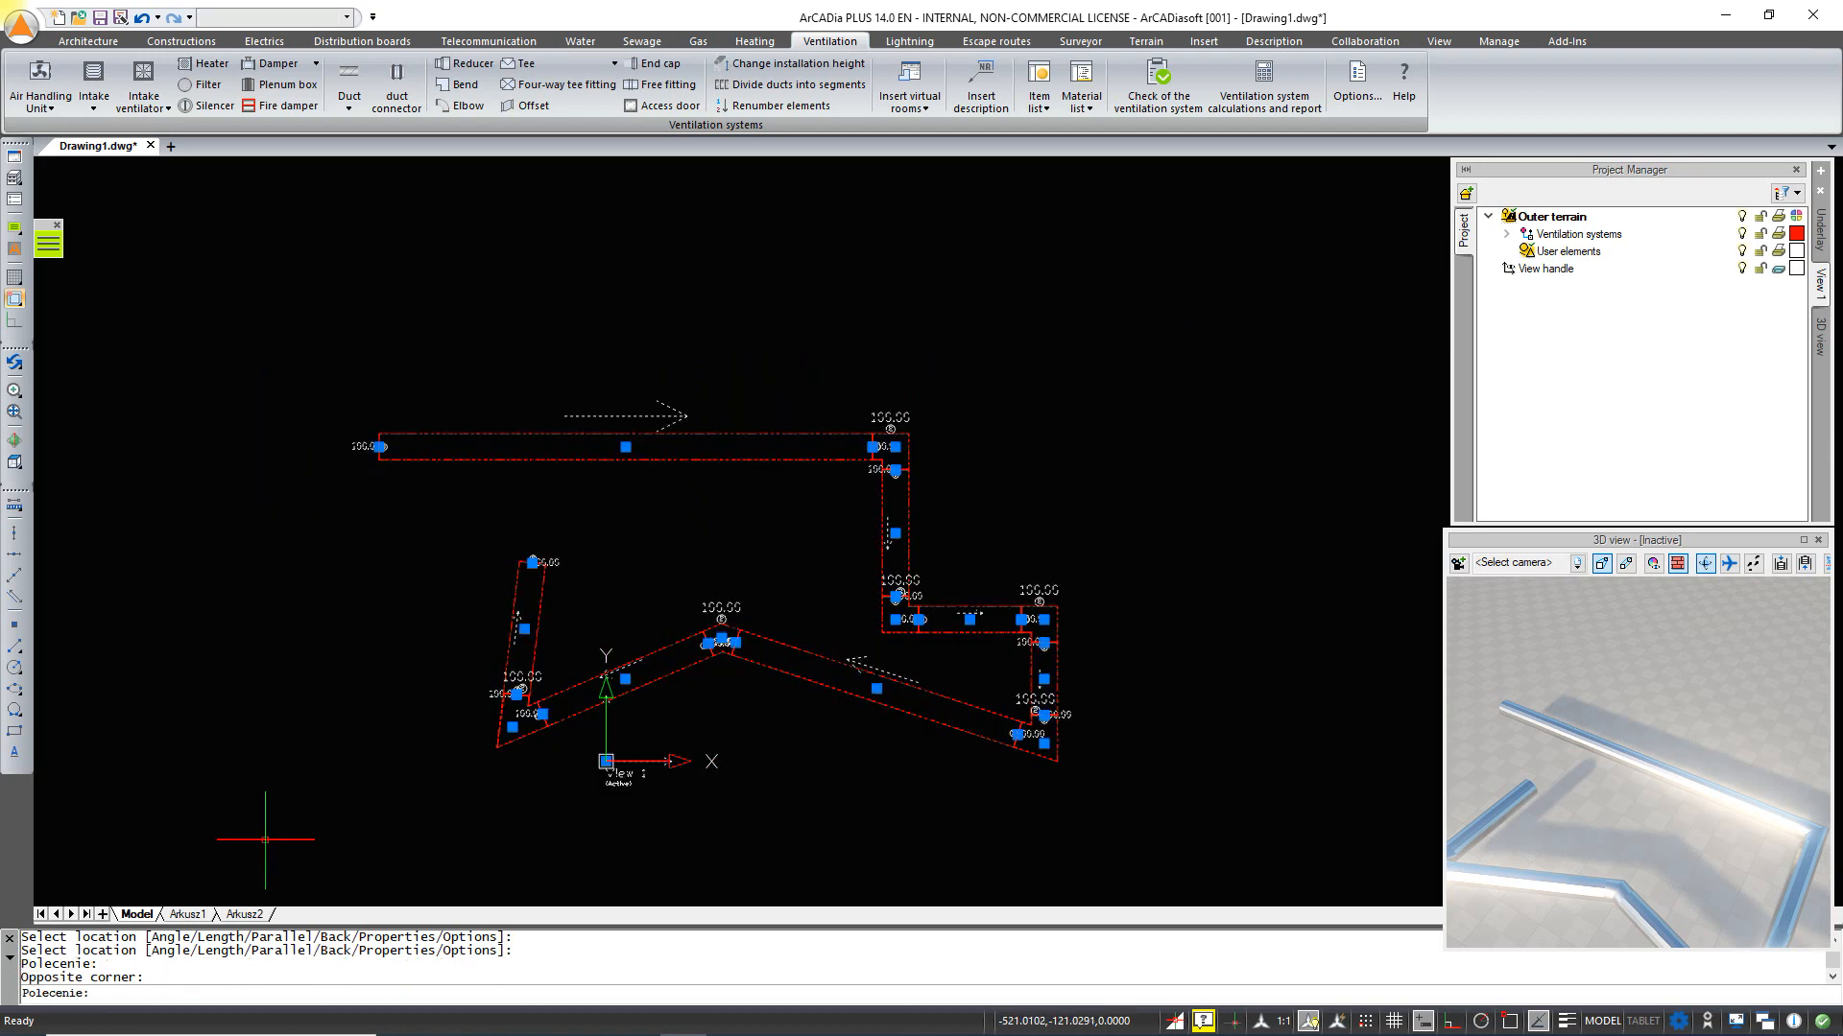
- Delete all drawn ducts and confirm project options: bends at direction changes, tees at branches
{"action": "key", "text": "Delete"}
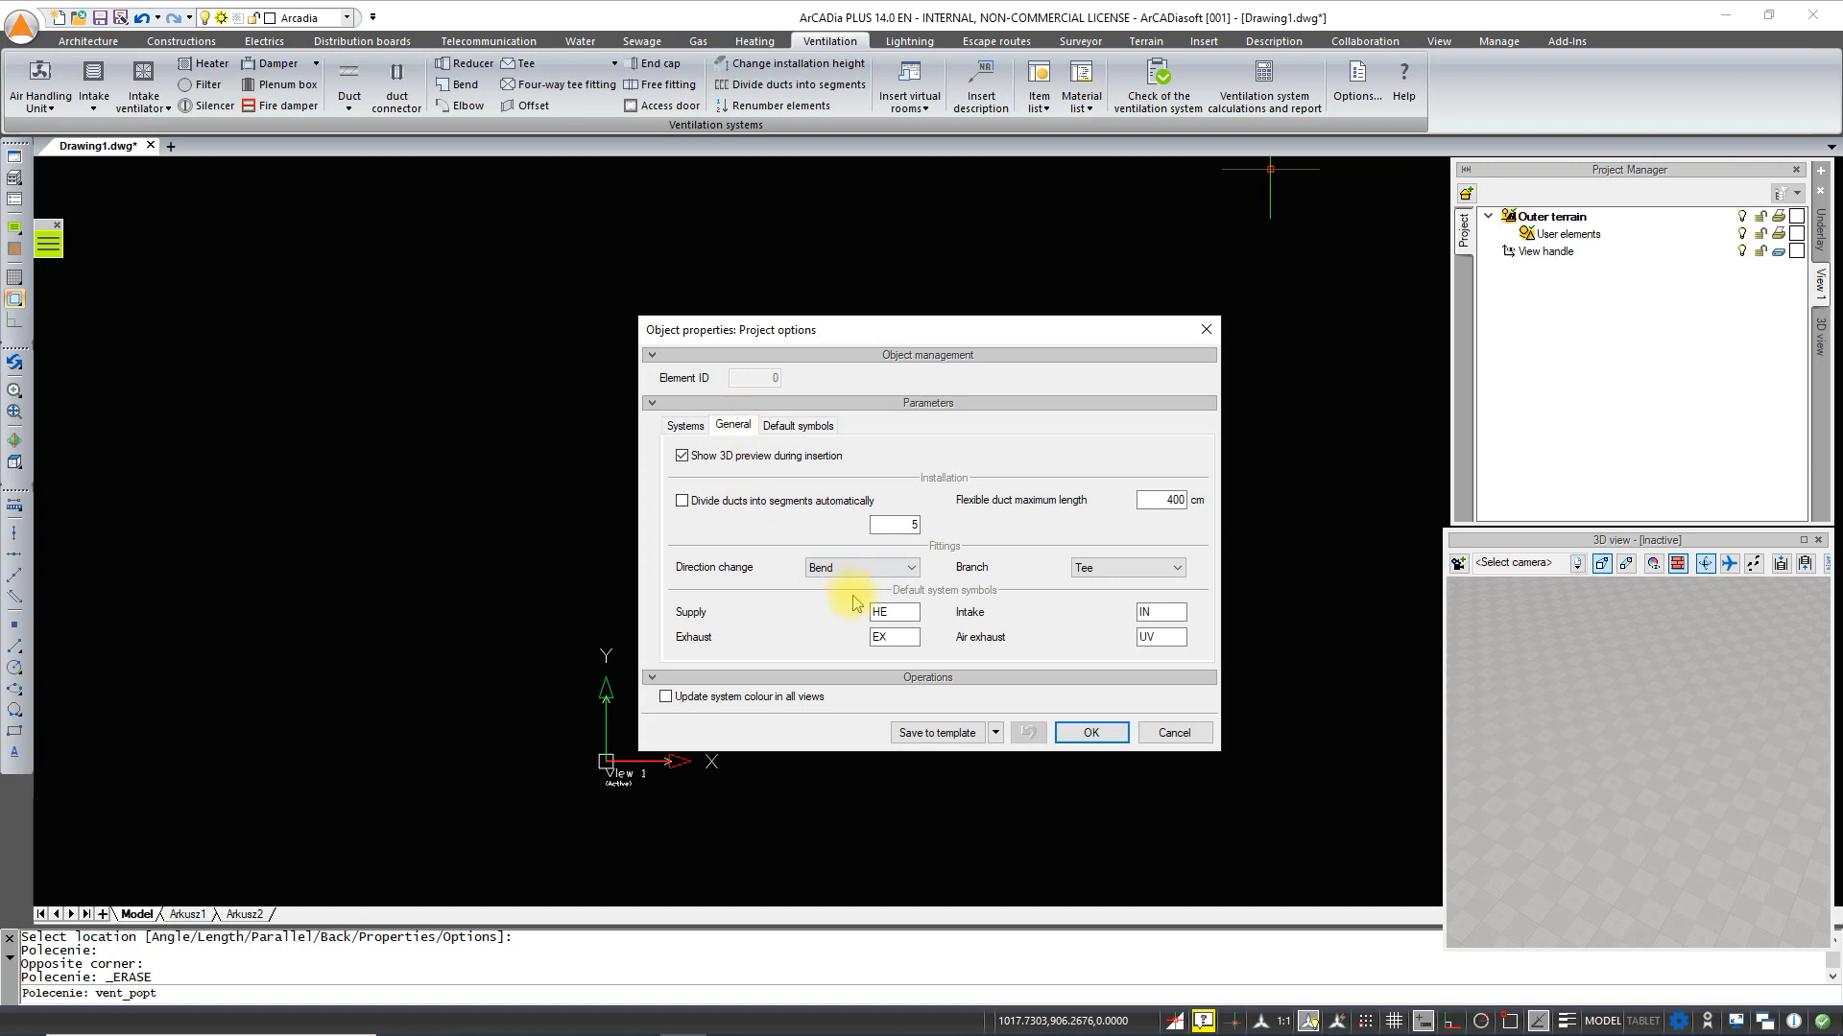
{"action": "left_click", "coordinate": [911, 567]}
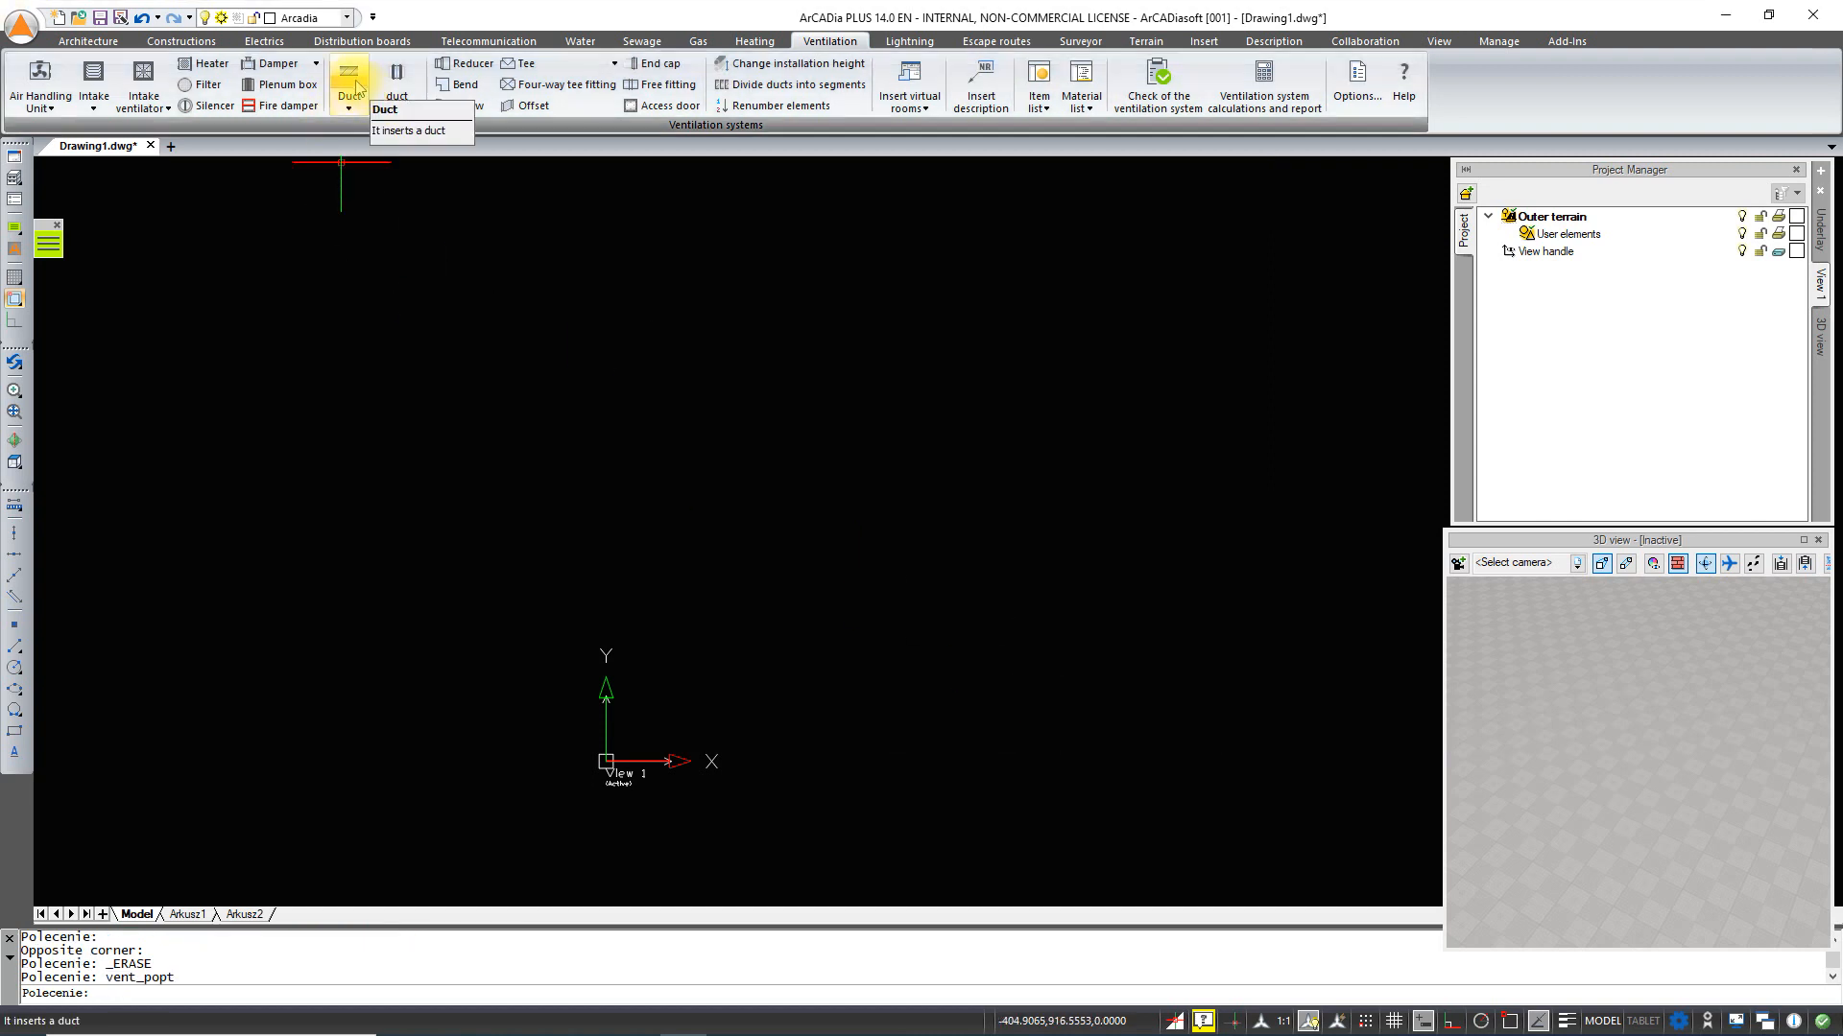
- Begin a new EX1 D400 duct and fix its starting point
{"action": "left_click", "coordinate": [346, 84]}
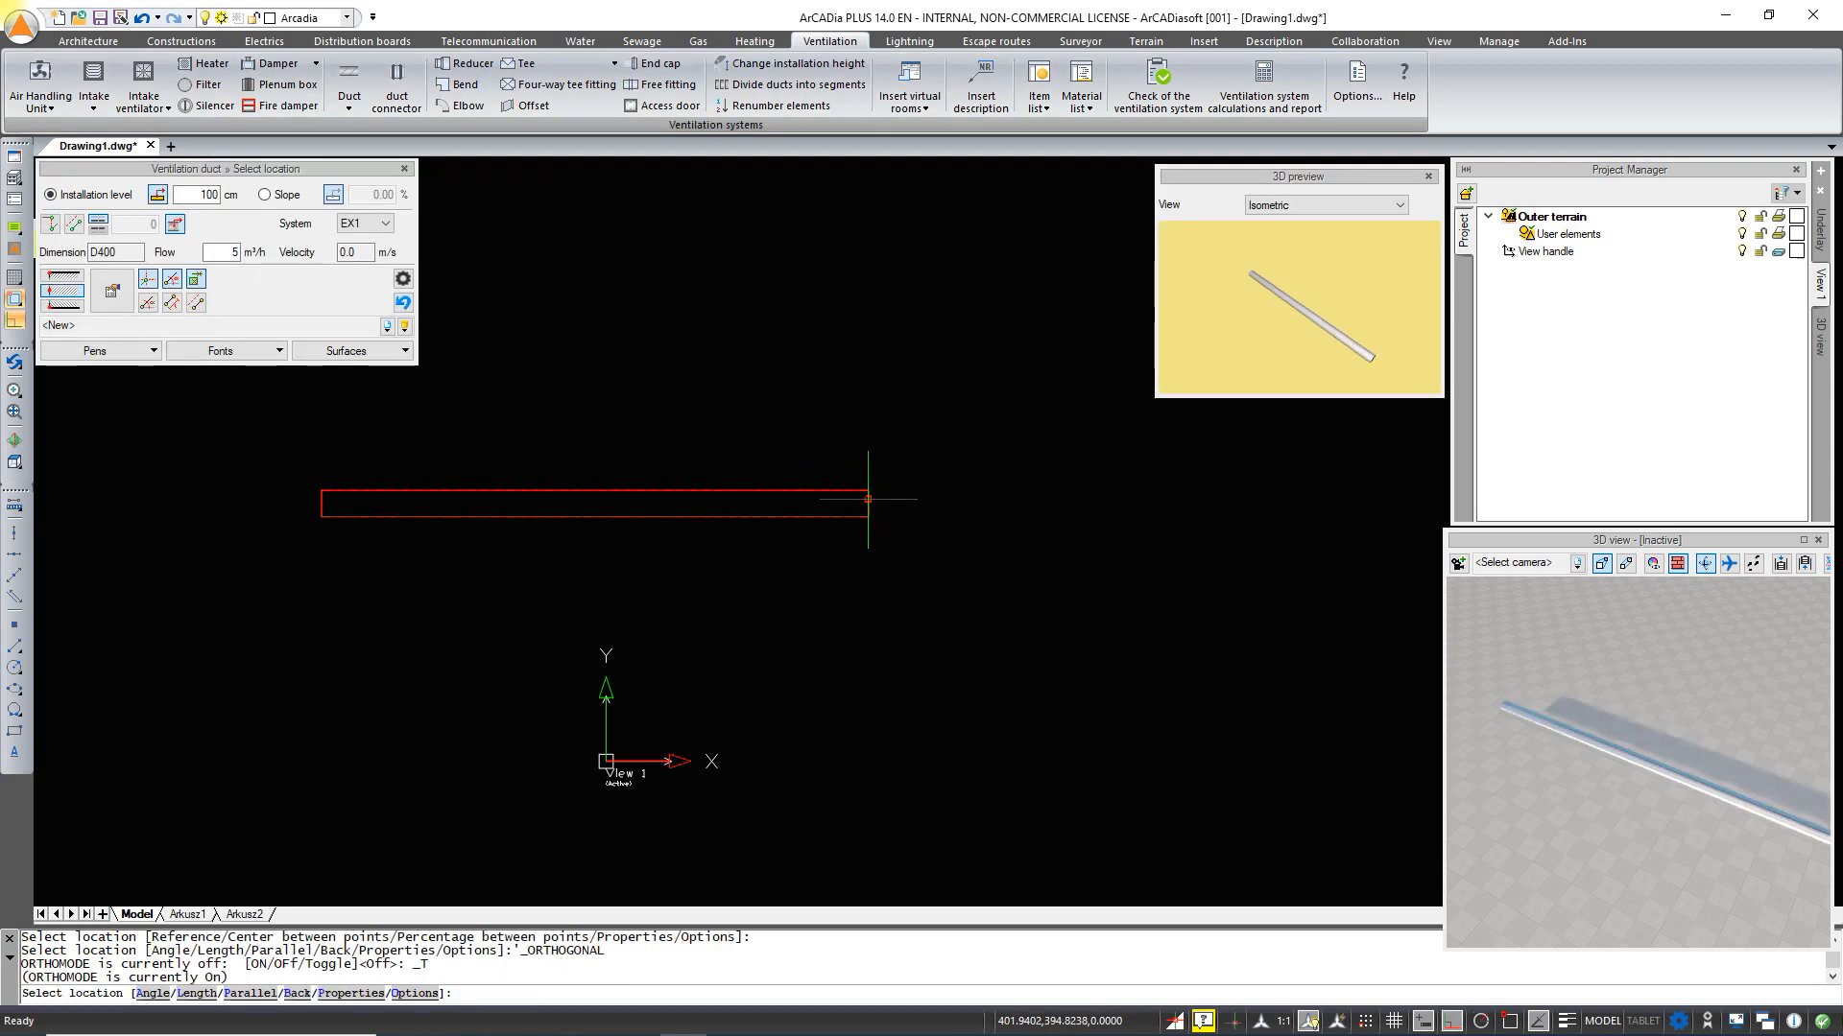
{"action": "left_click", "coordinate": [1093, 627]}
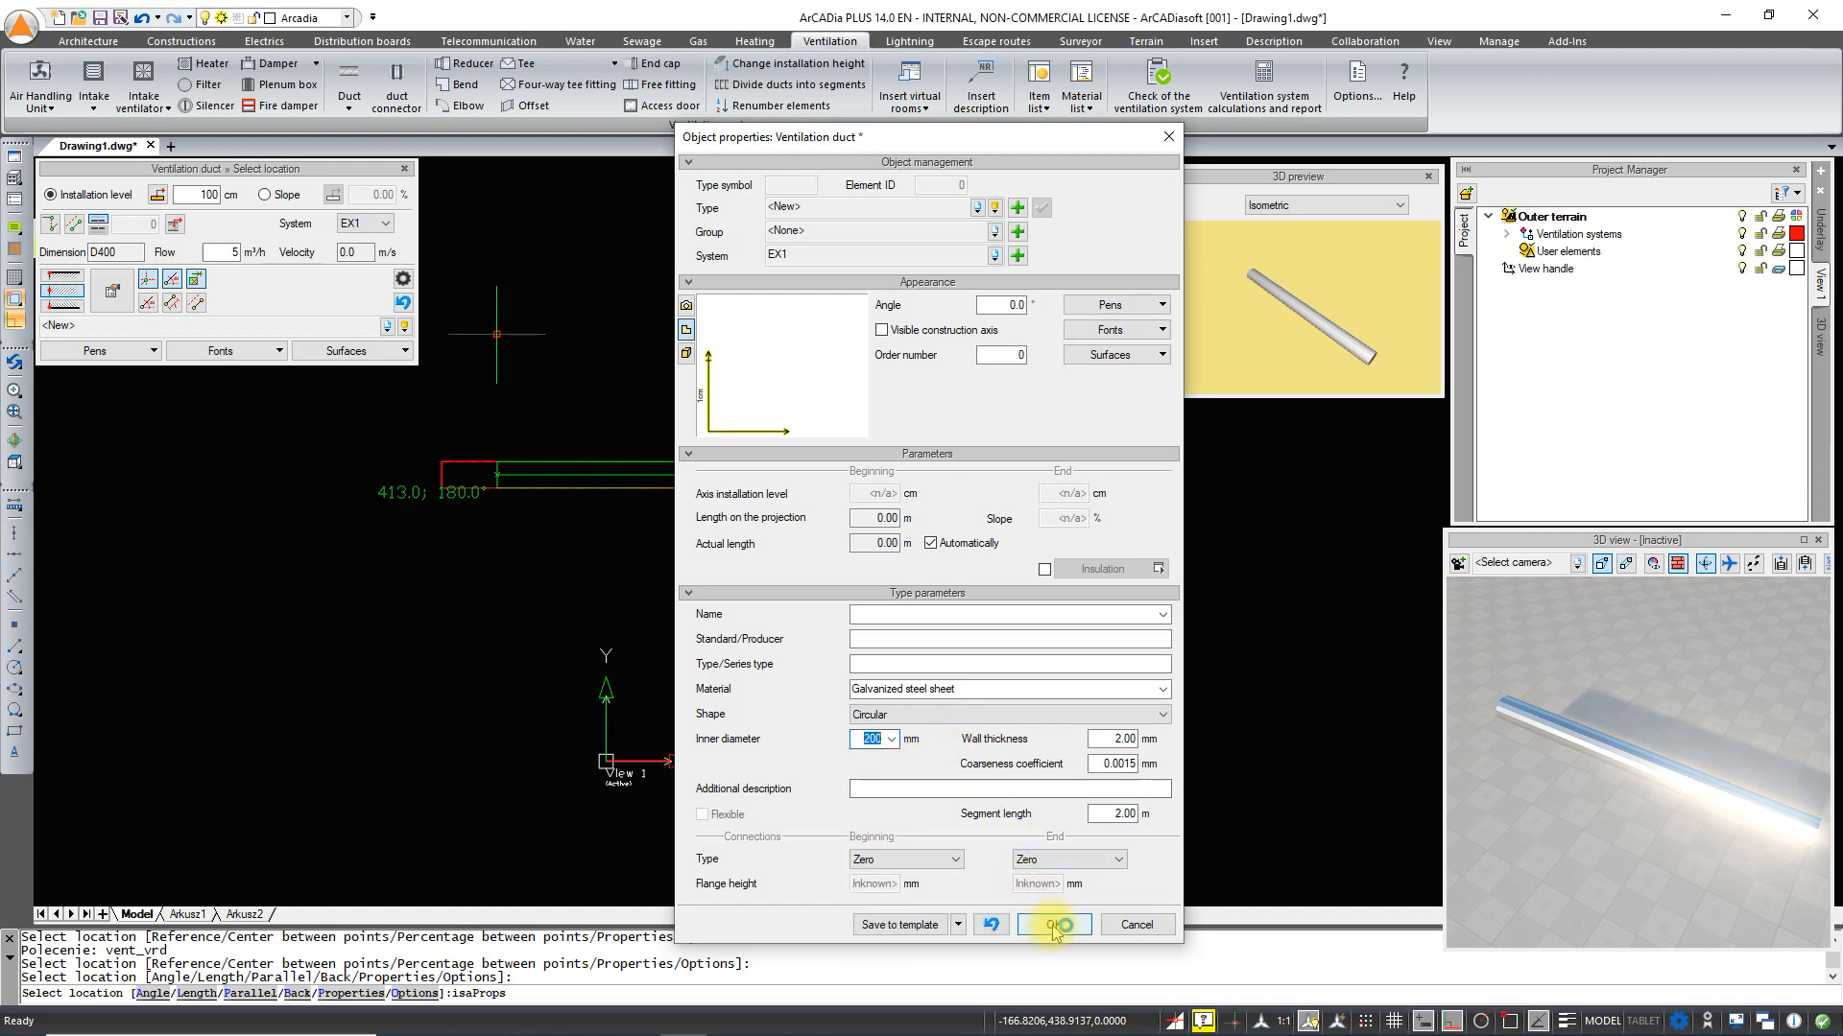
- Confirm the 200 mm diameter, end the narrower section and accept the automatic reducer
{"action": "left_click", "coordinate": [1051, 925]}
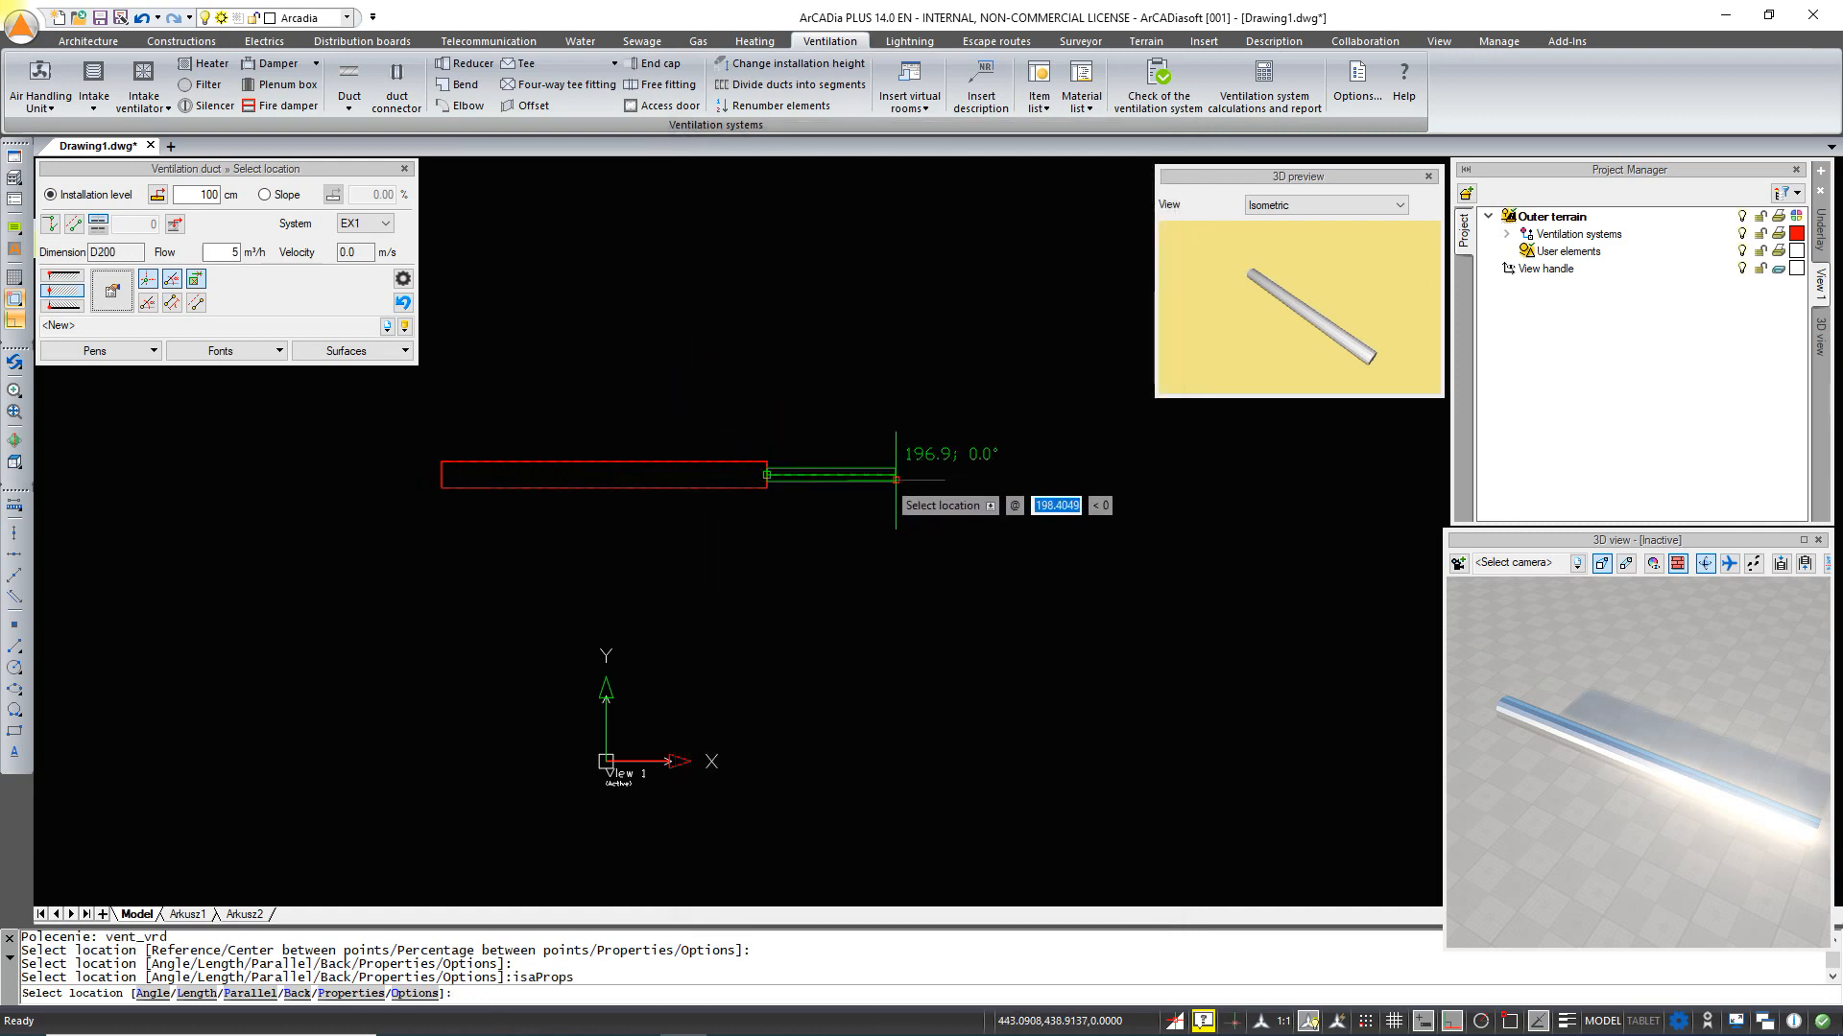
{"action": "left_click", "coordinate": [913, 647]}
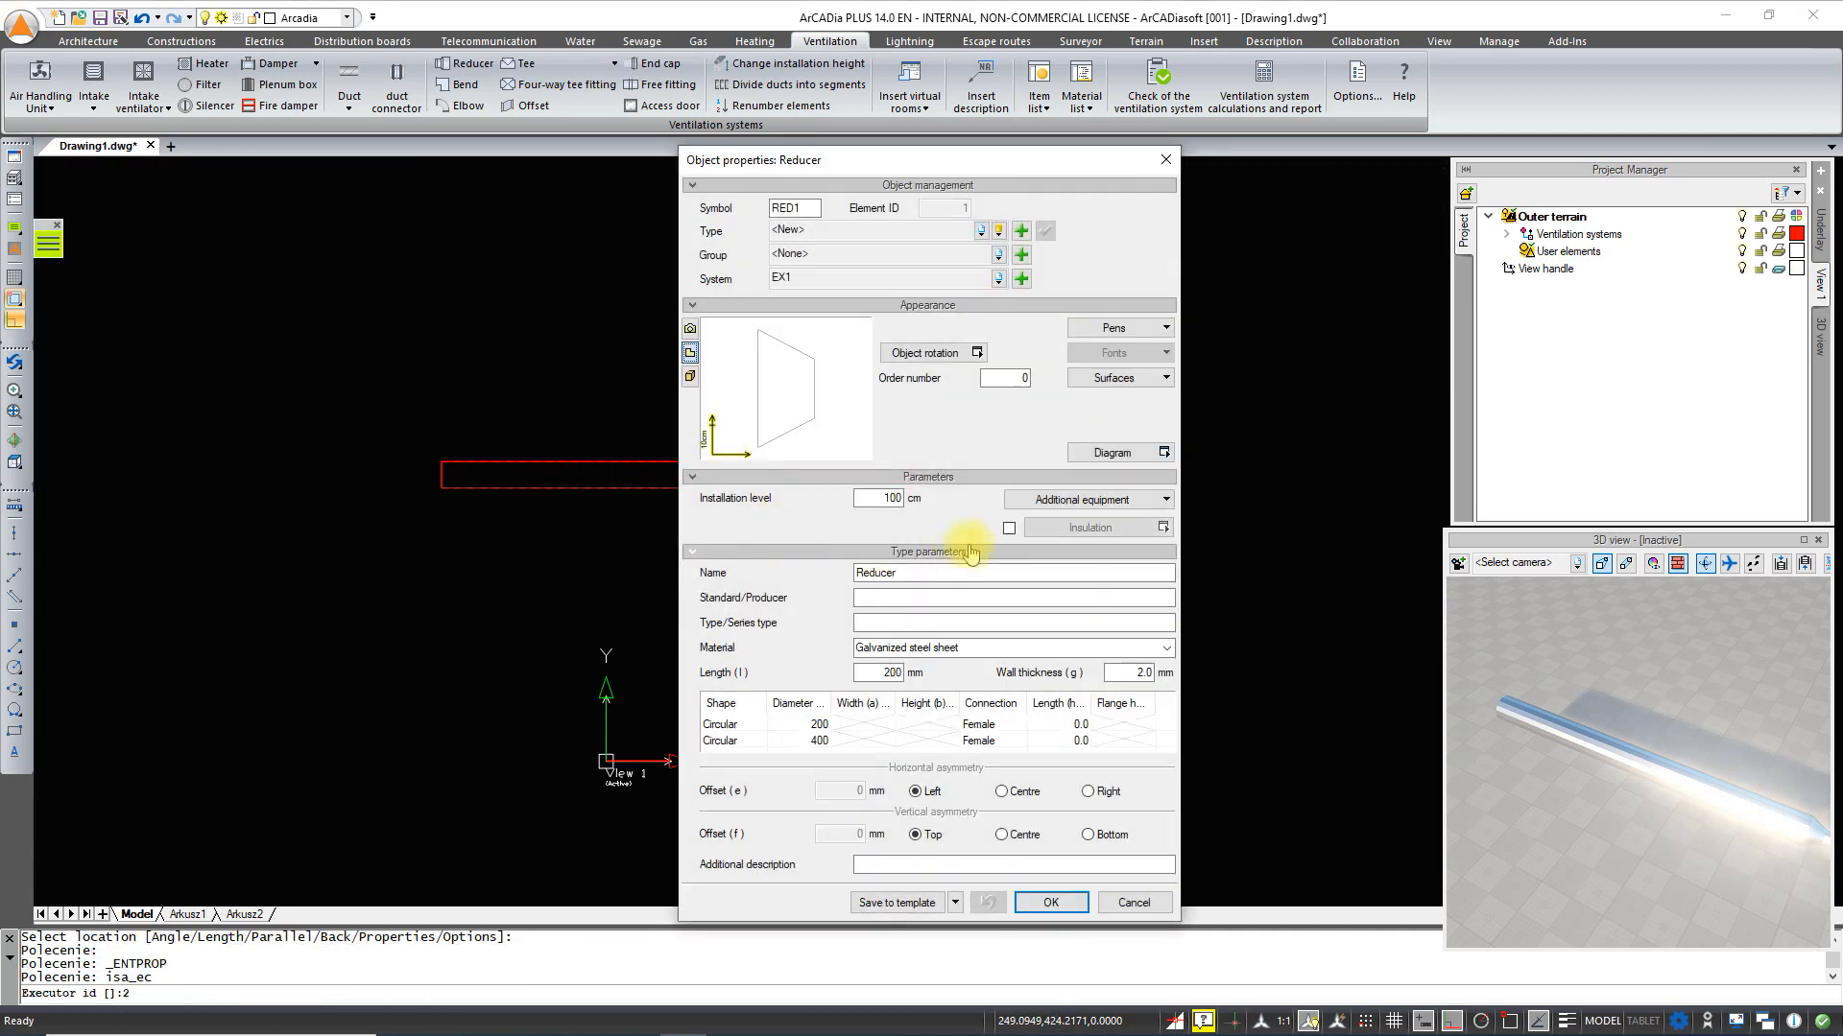
{"action": "left_click", "coordinate": [1048, 903]}
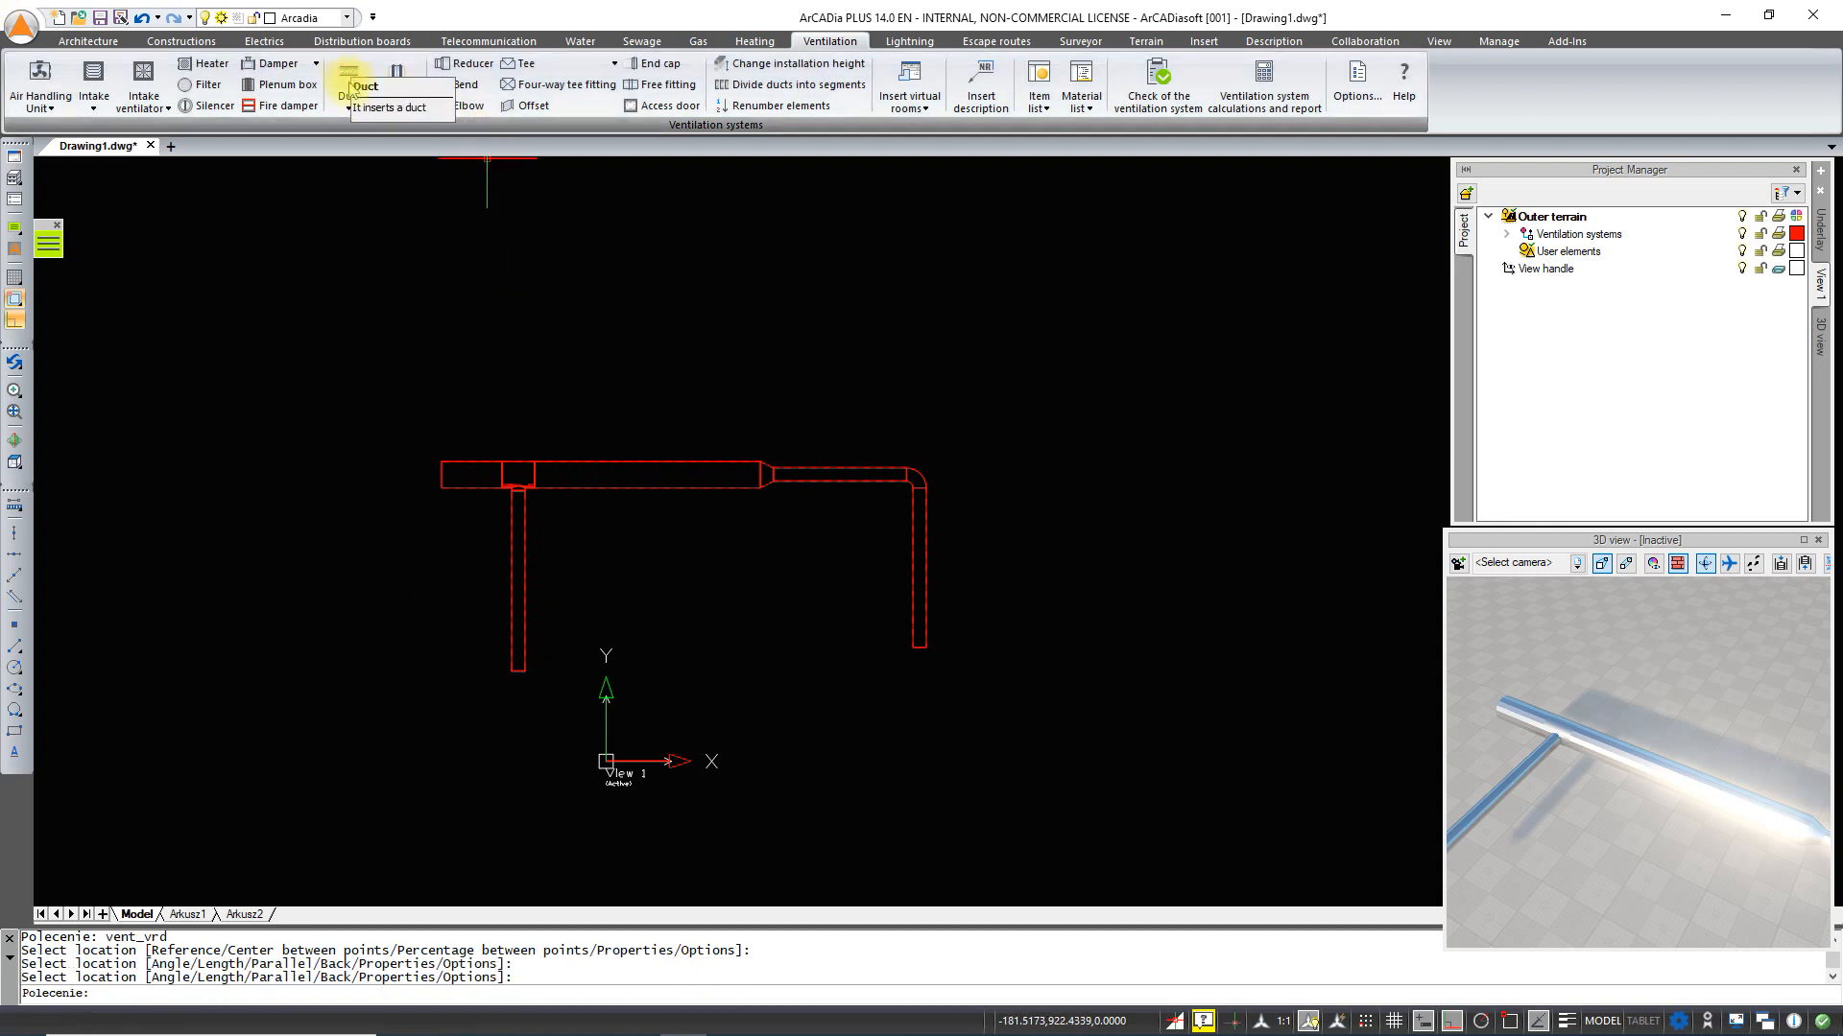
- Draw two more downward branch ducts joined to the main run by tees
{"action": "left_click", "coordinate": [347, 85]}
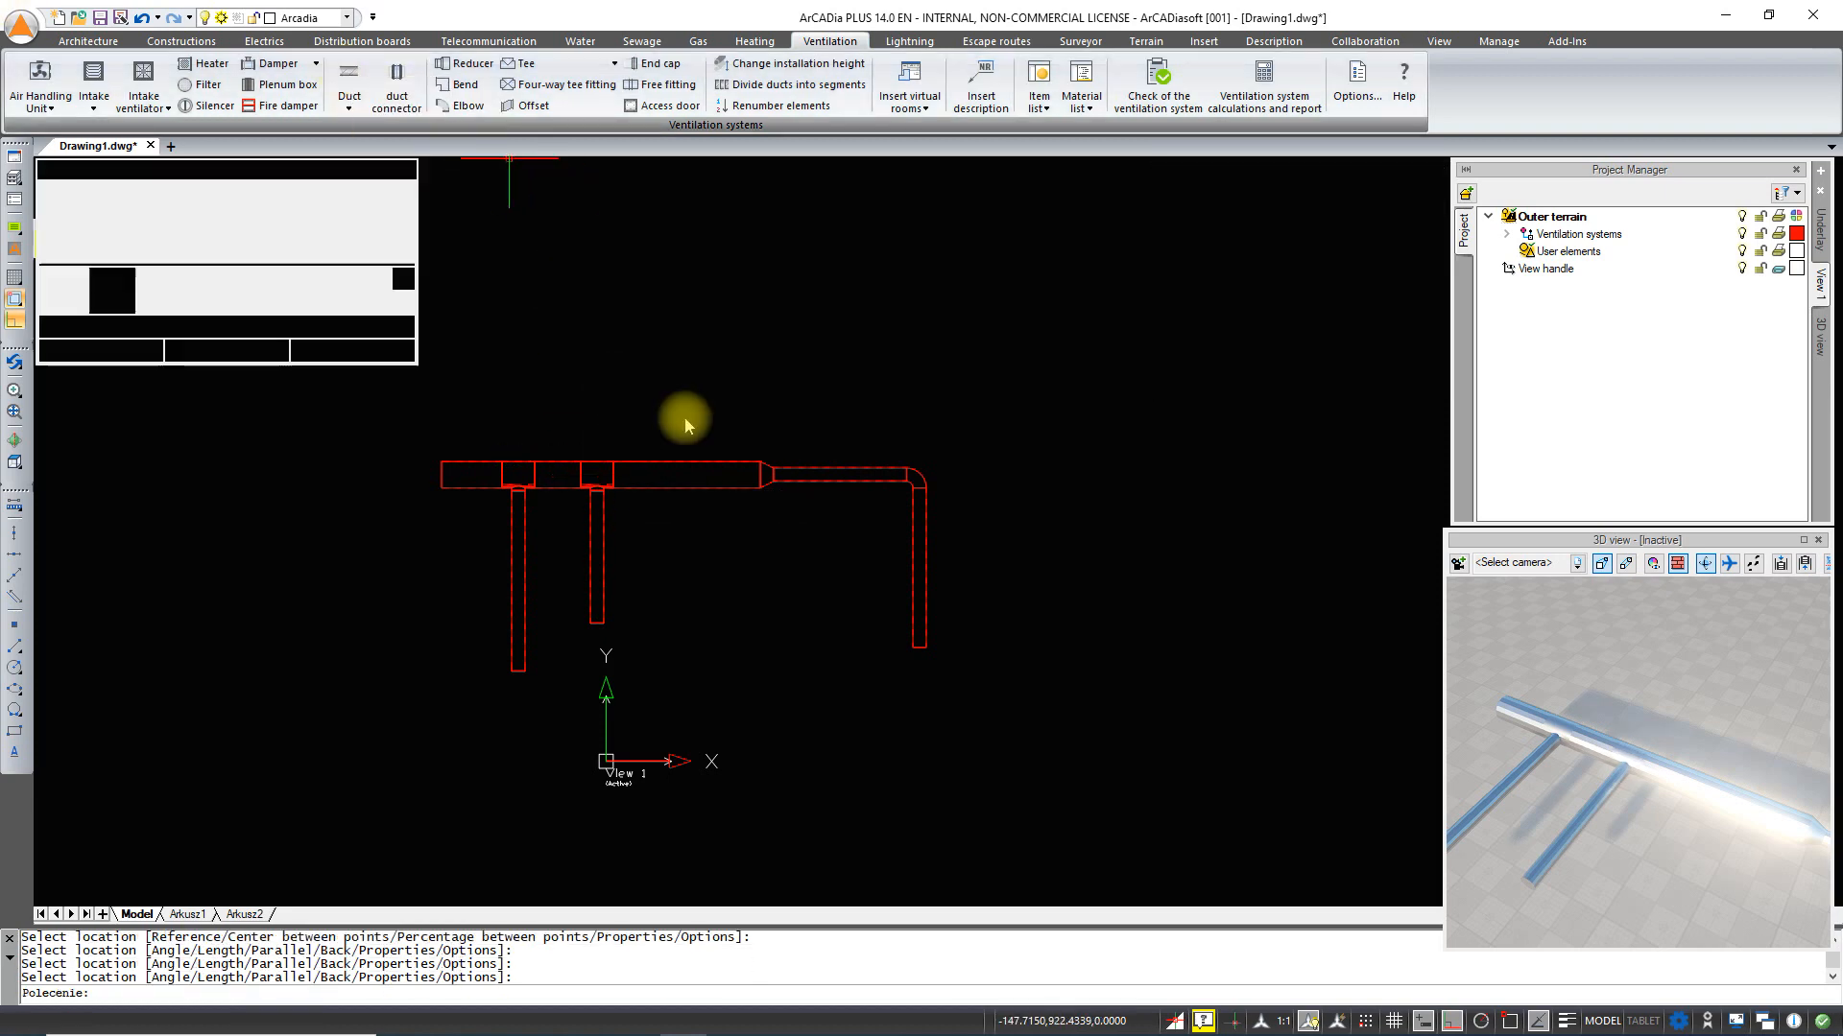
{"action": "left_click", "coordinate": [350, 78]}
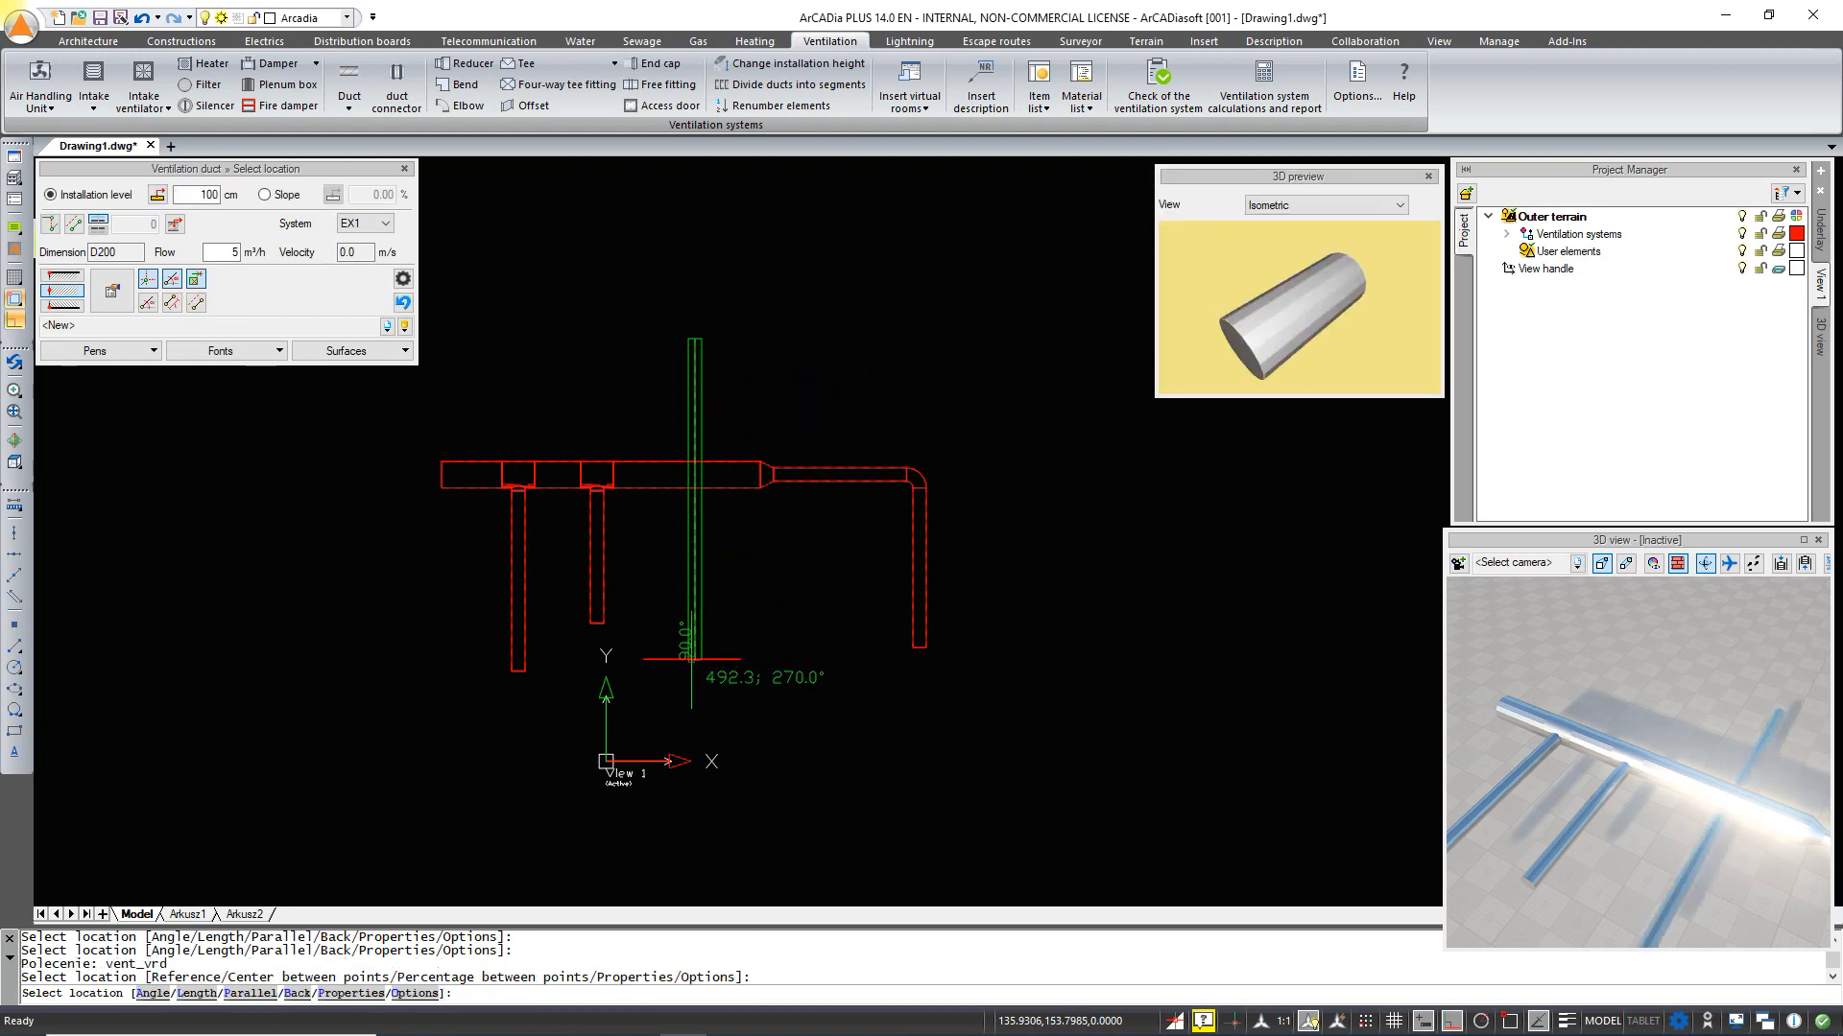
{"action": "left_click", "coordinate": [716, 478]}
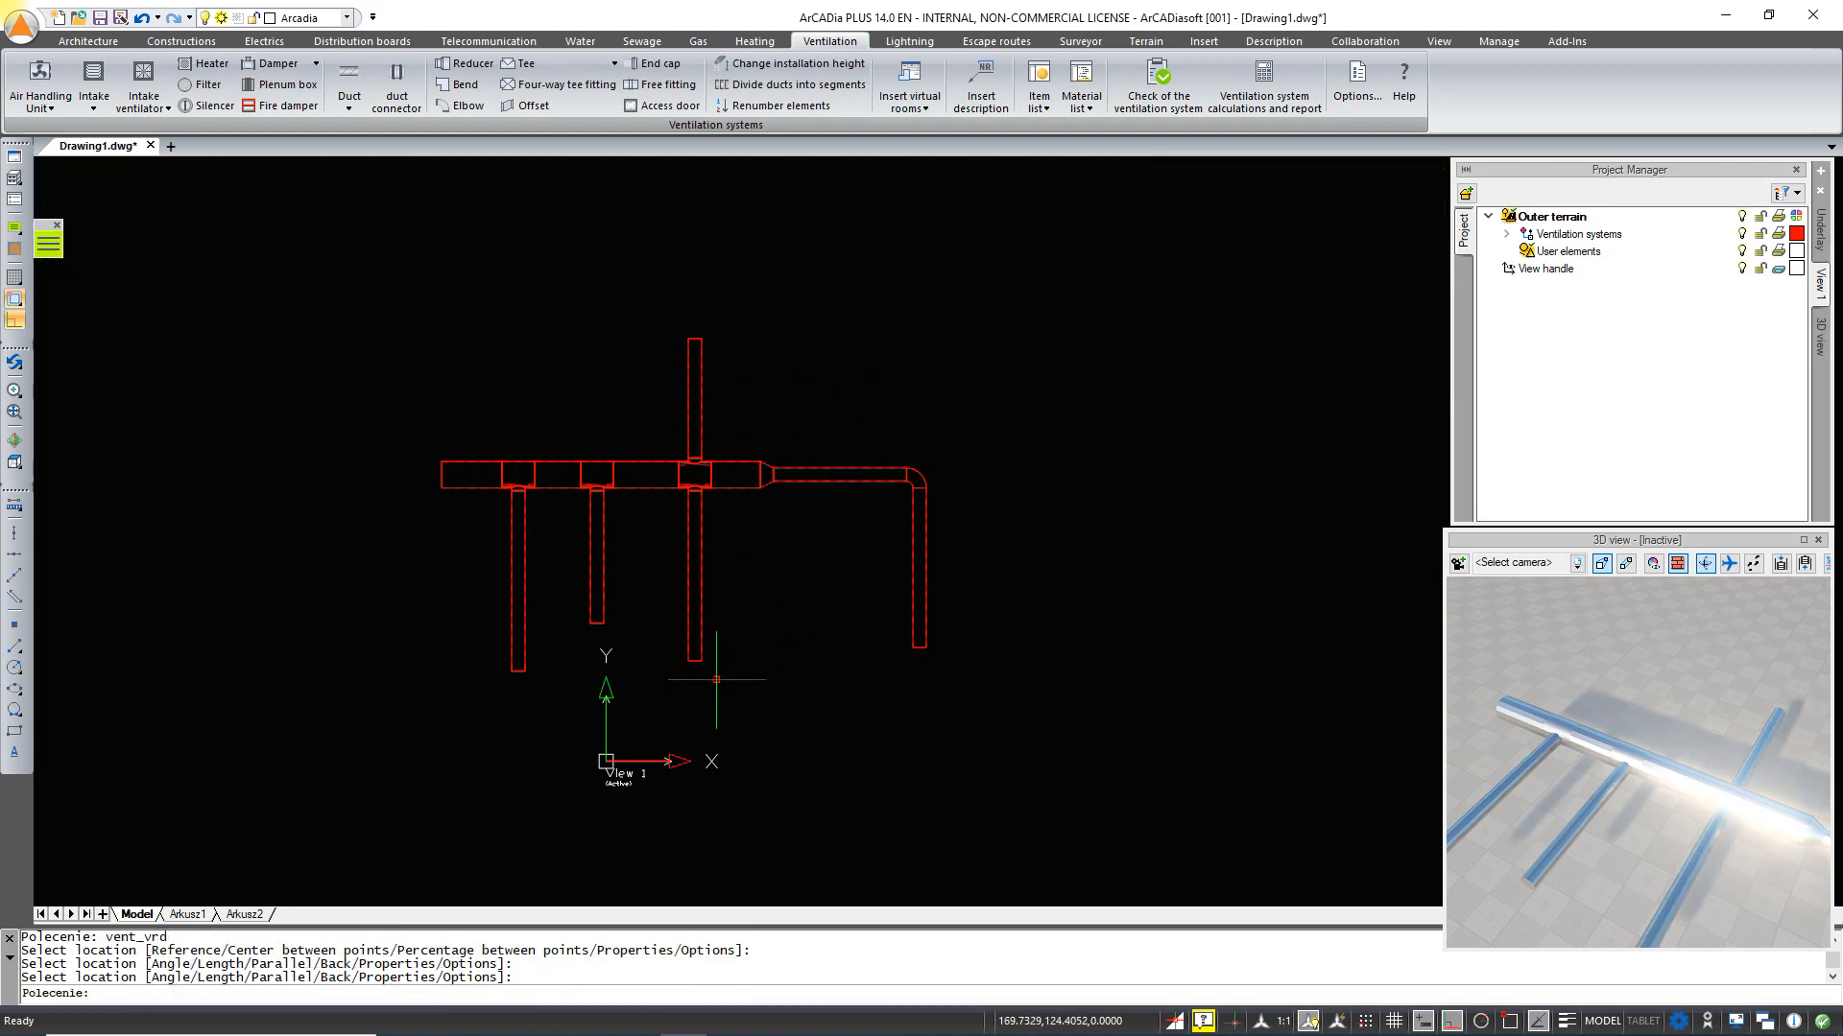
{"action": "mouse_move", "coordinate": [886, 527]}
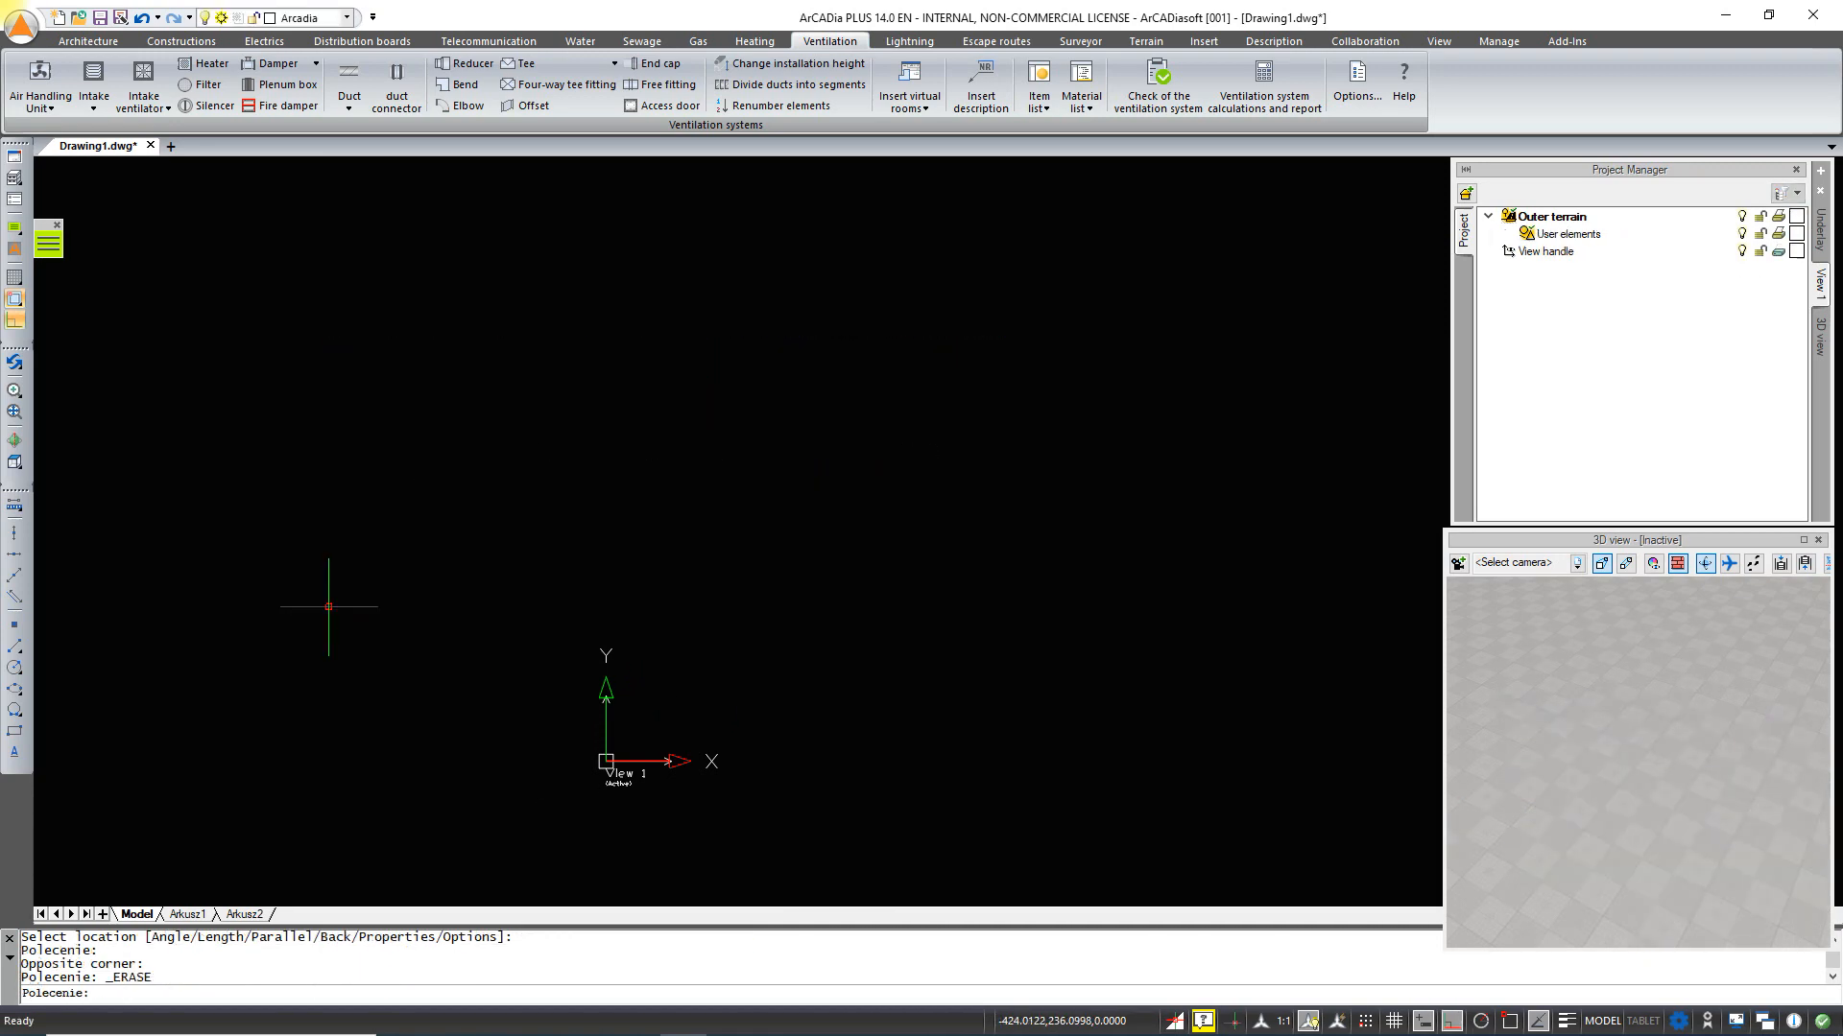
{"action": "mouse_move", "coordinate": [393, 177]}
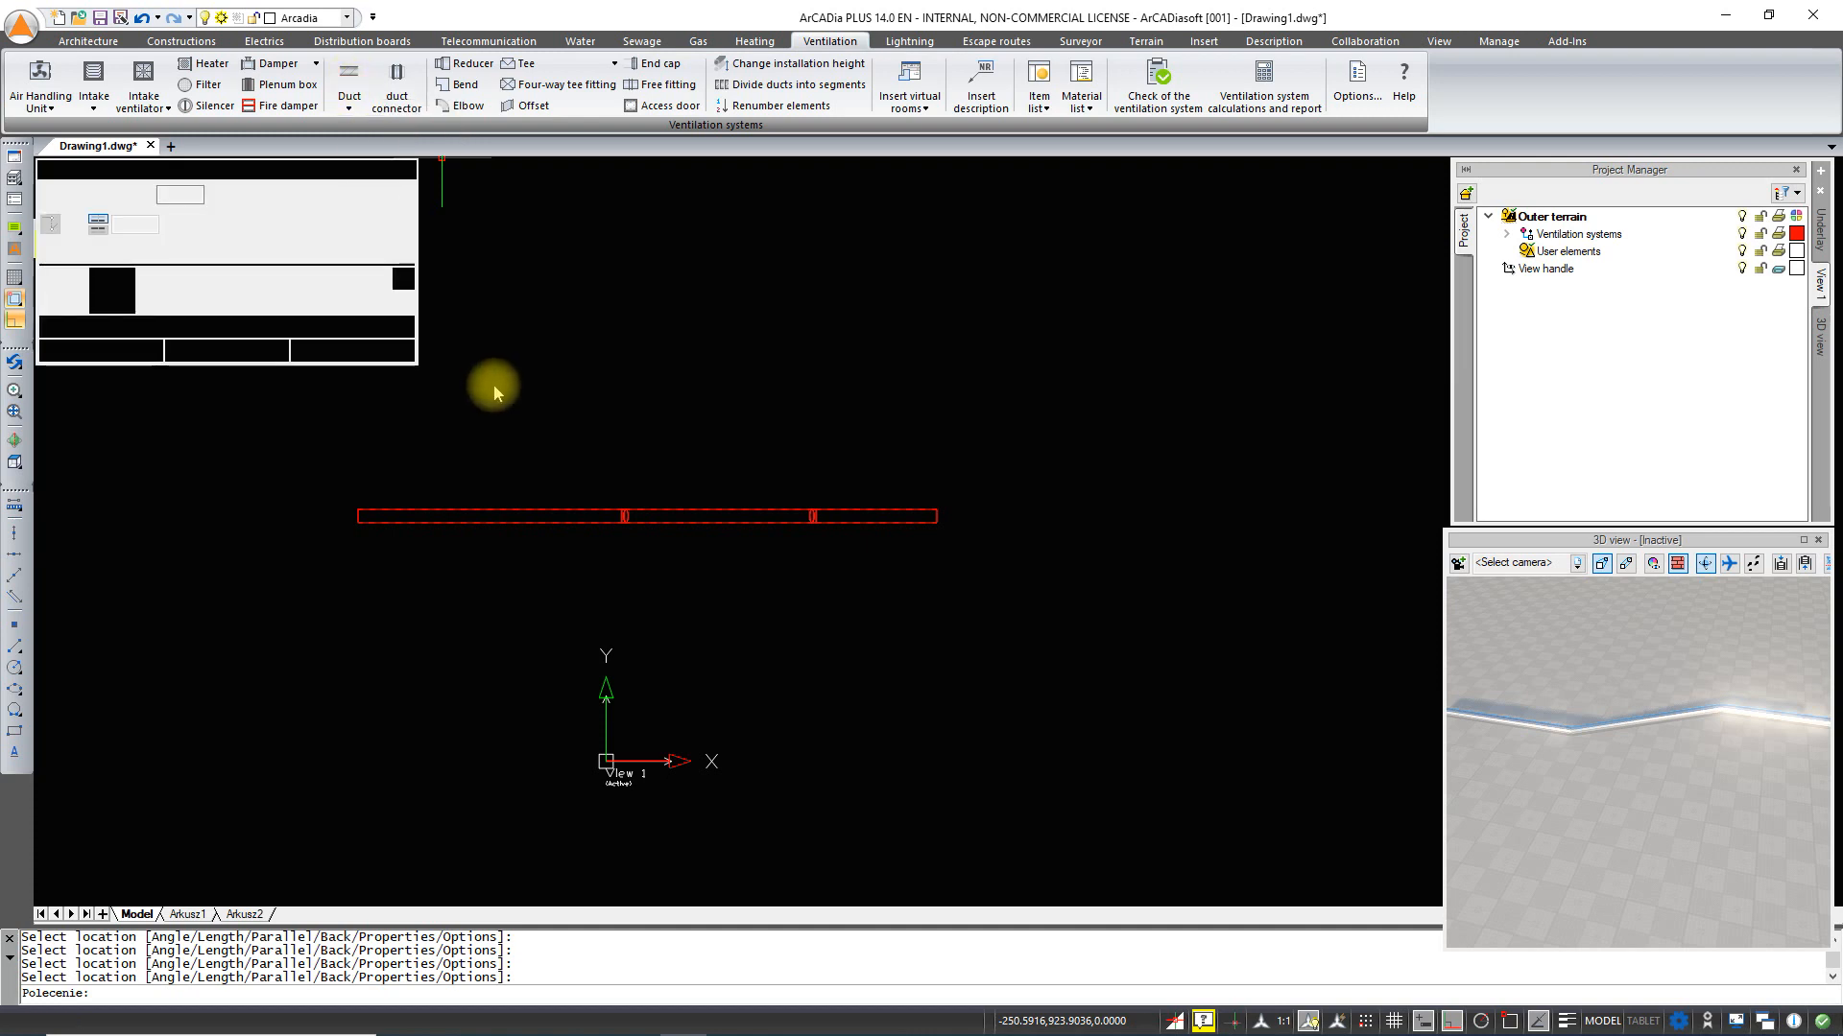
- Draw a second duct below the long straight one at installation level 0
{"action": "left_click", "coordinate": [348, 82]}
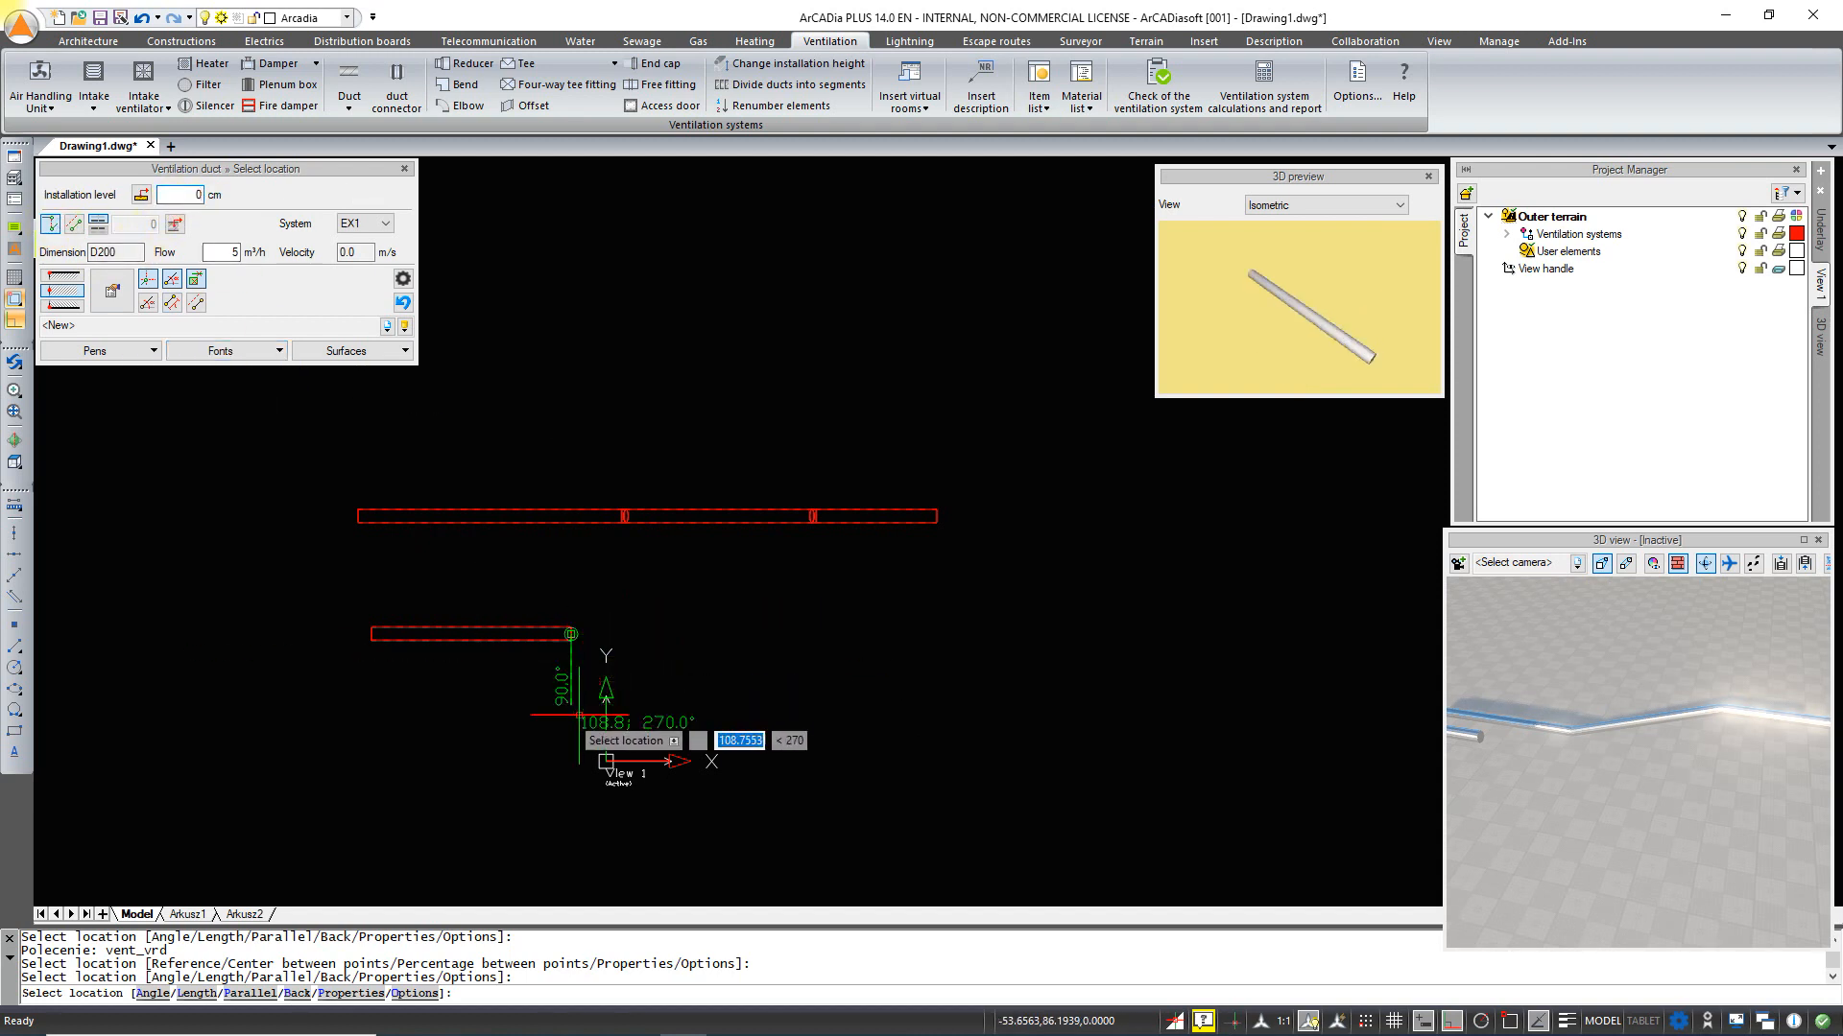
{"action": "left_click", "coordinate": [735, 632]}
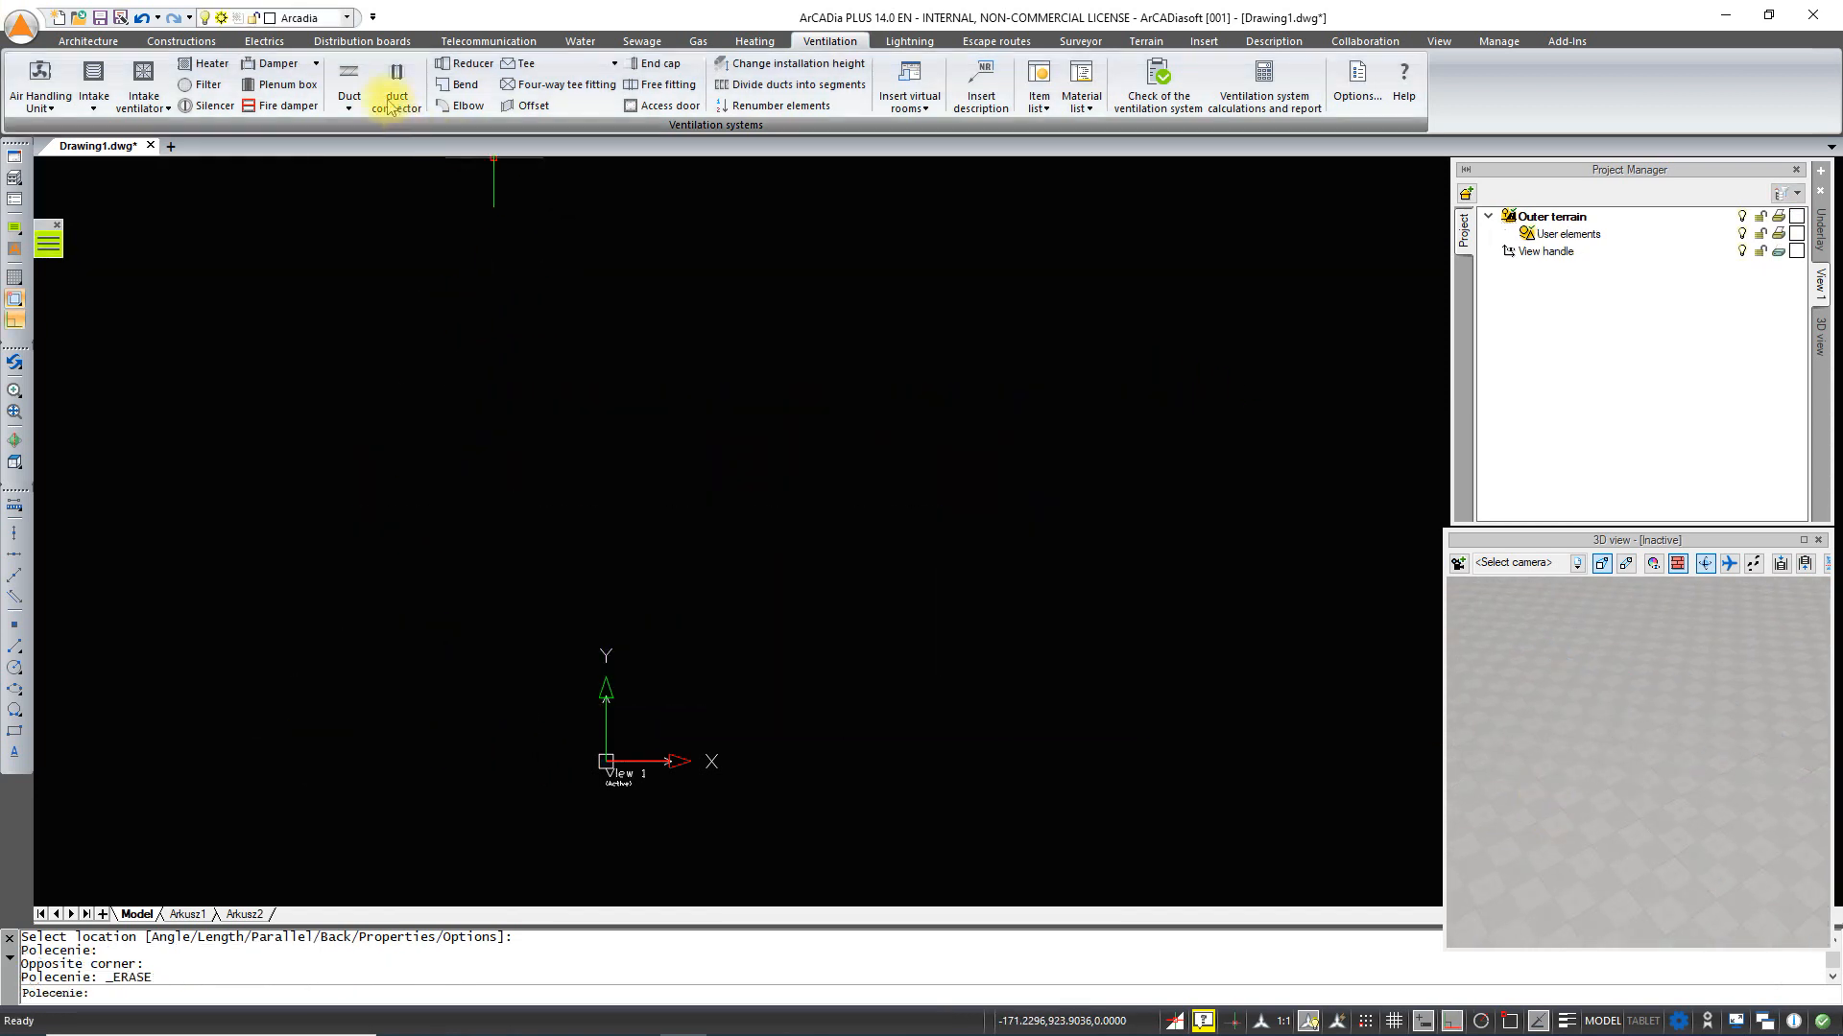
- Draw a straight duct and start inserting a tee fitting onto it
{"action": "left_click", "coordinate": [396, 84]}
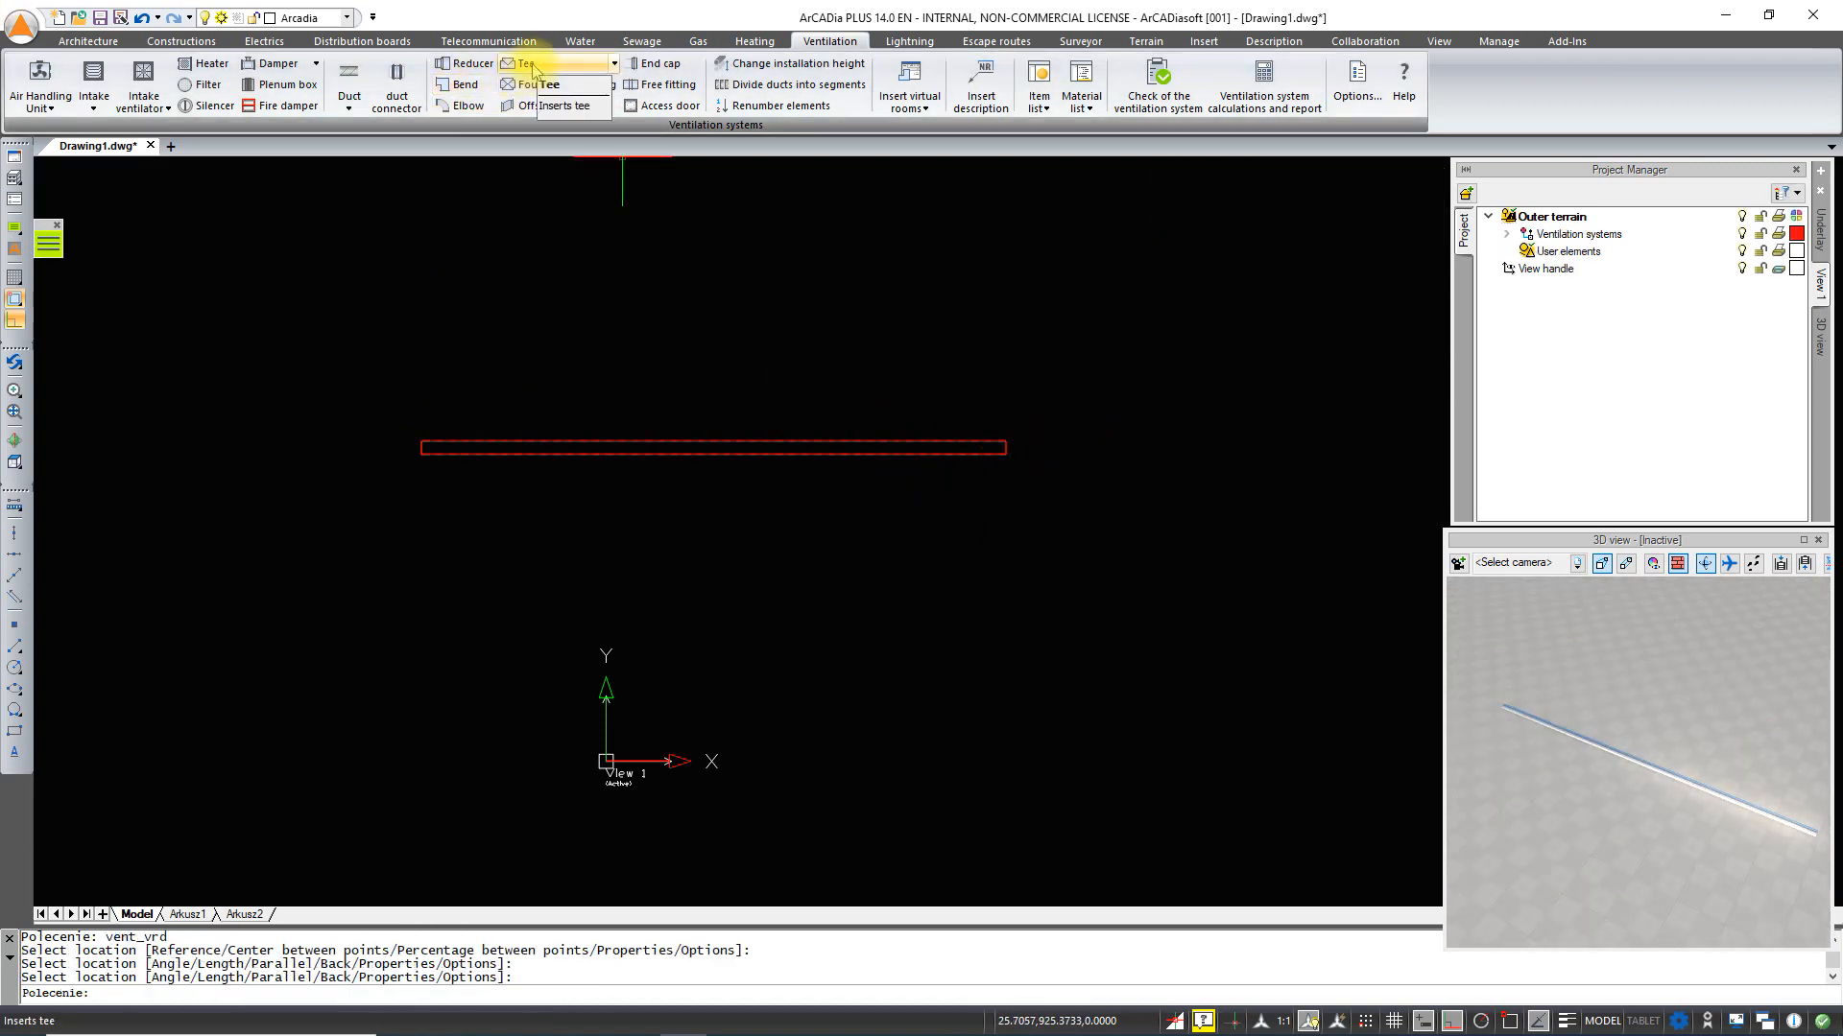
{"action": "left_click", "coordinate": [524, 63]}
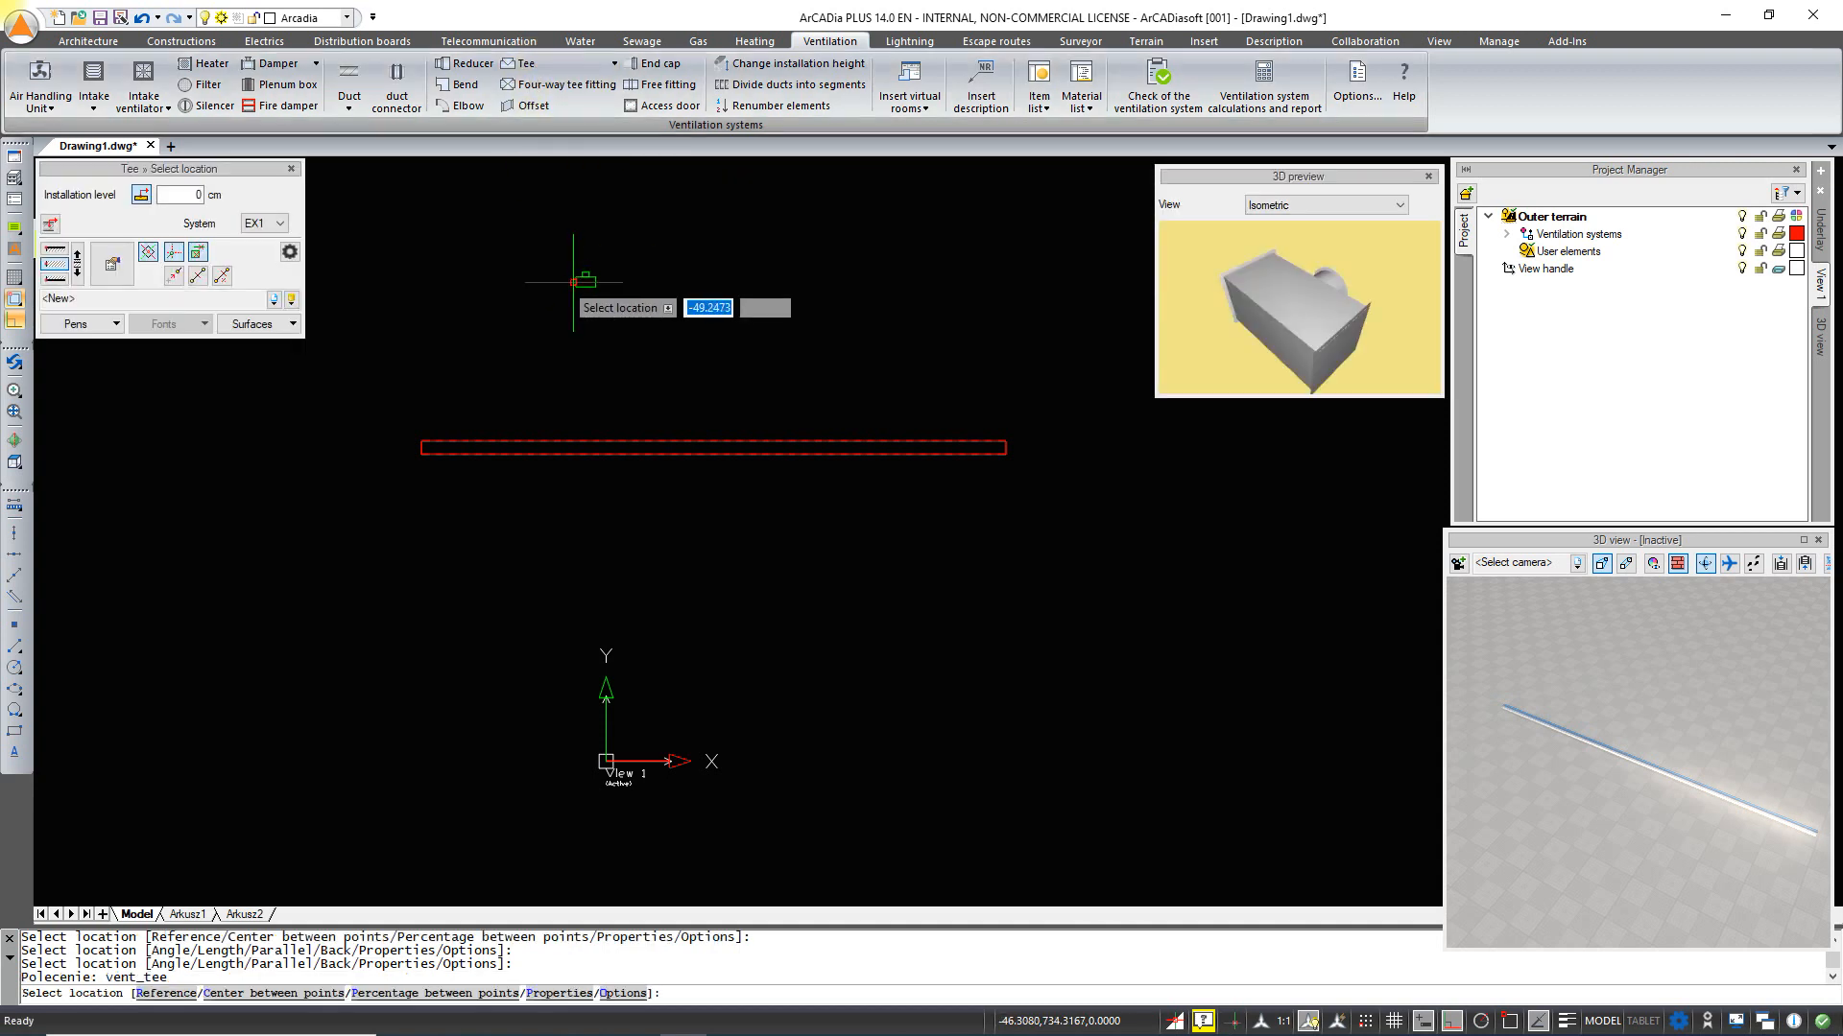
{"action": "mouse_move", "coordinate": [726, 292]}
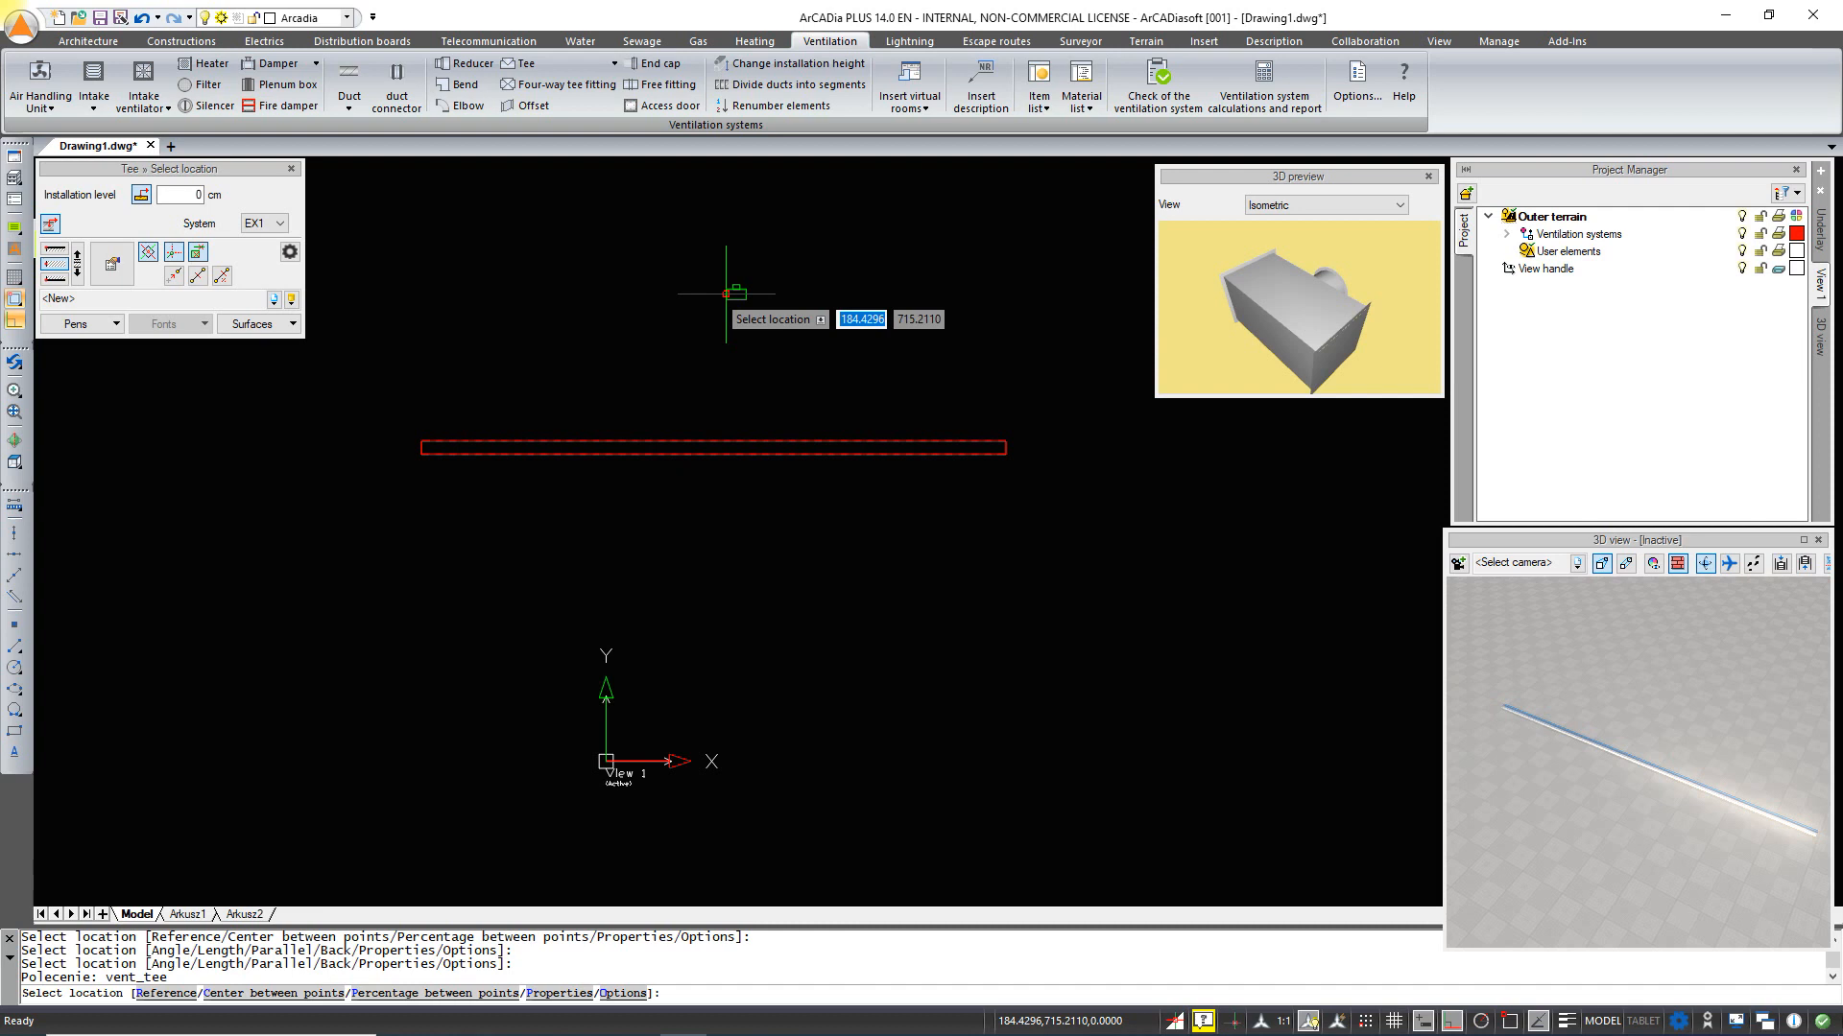
{"action": "mouse_move", "coordinate": [1021, 456]}
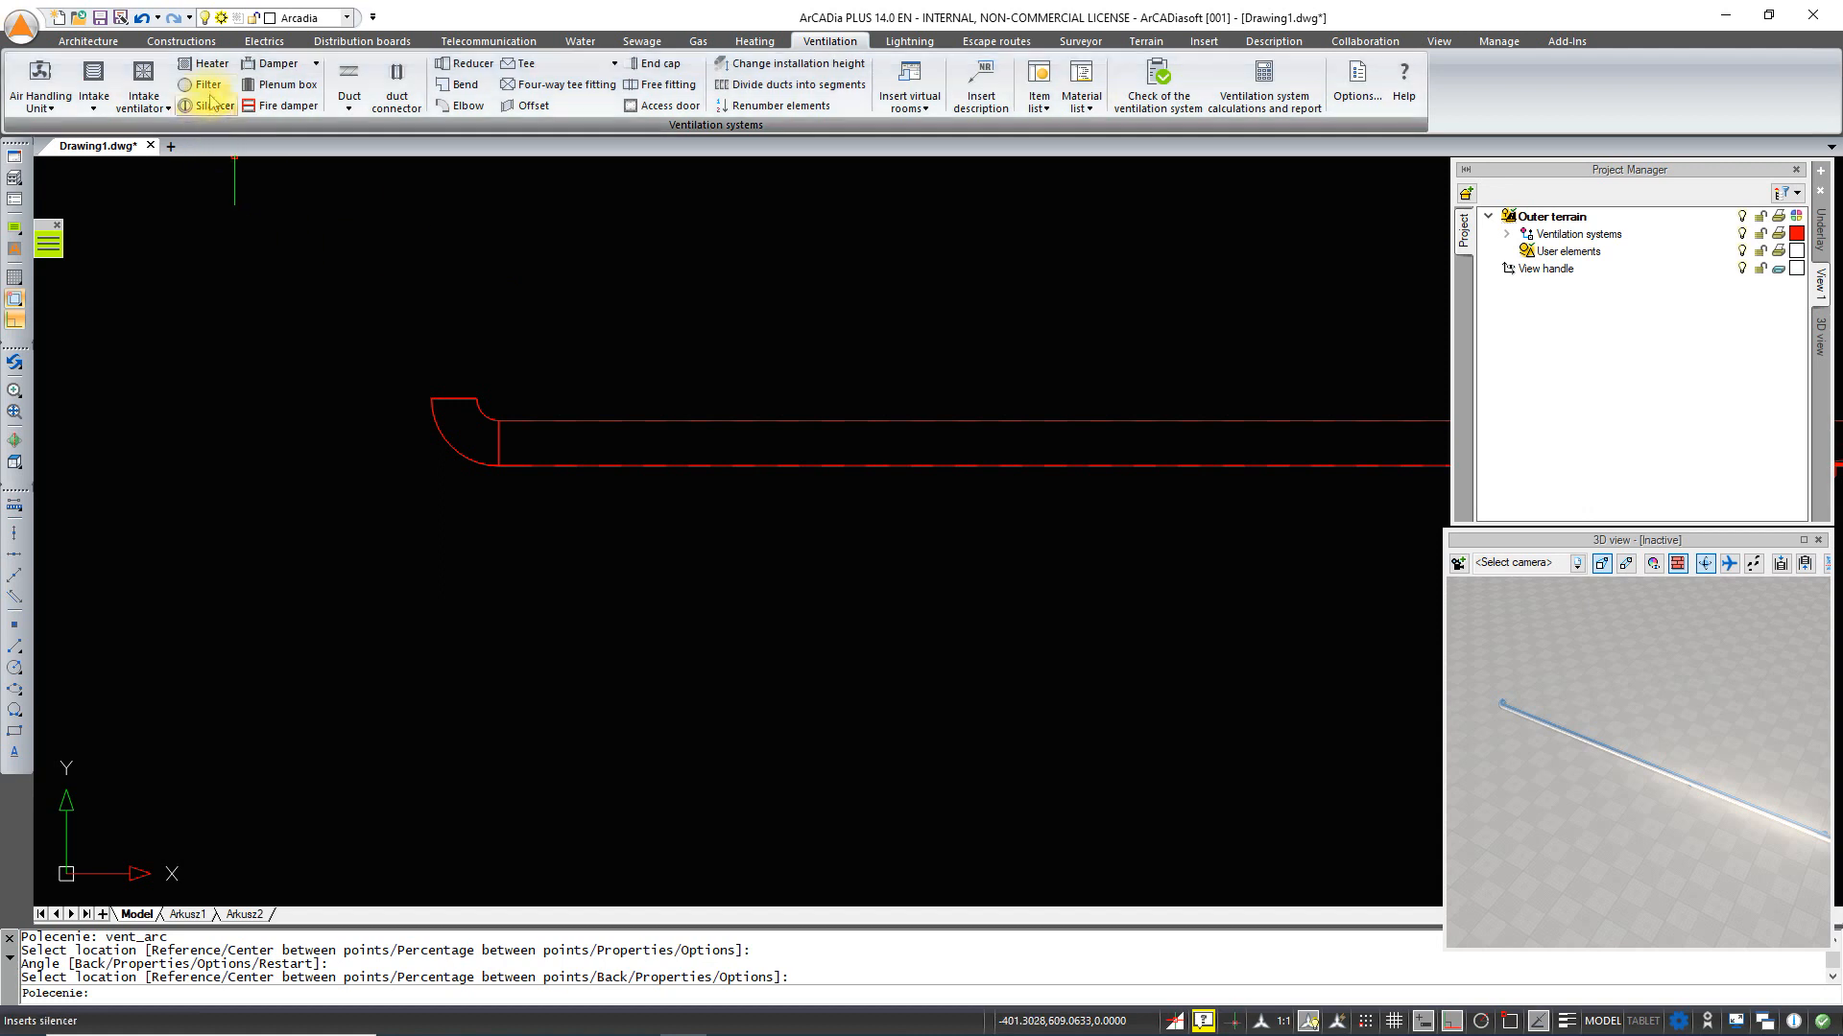
- Erase the bent duct and draw the first horizontal section of a new D400 duct
{"action": "left_click", "coordinate": [204, 84]}
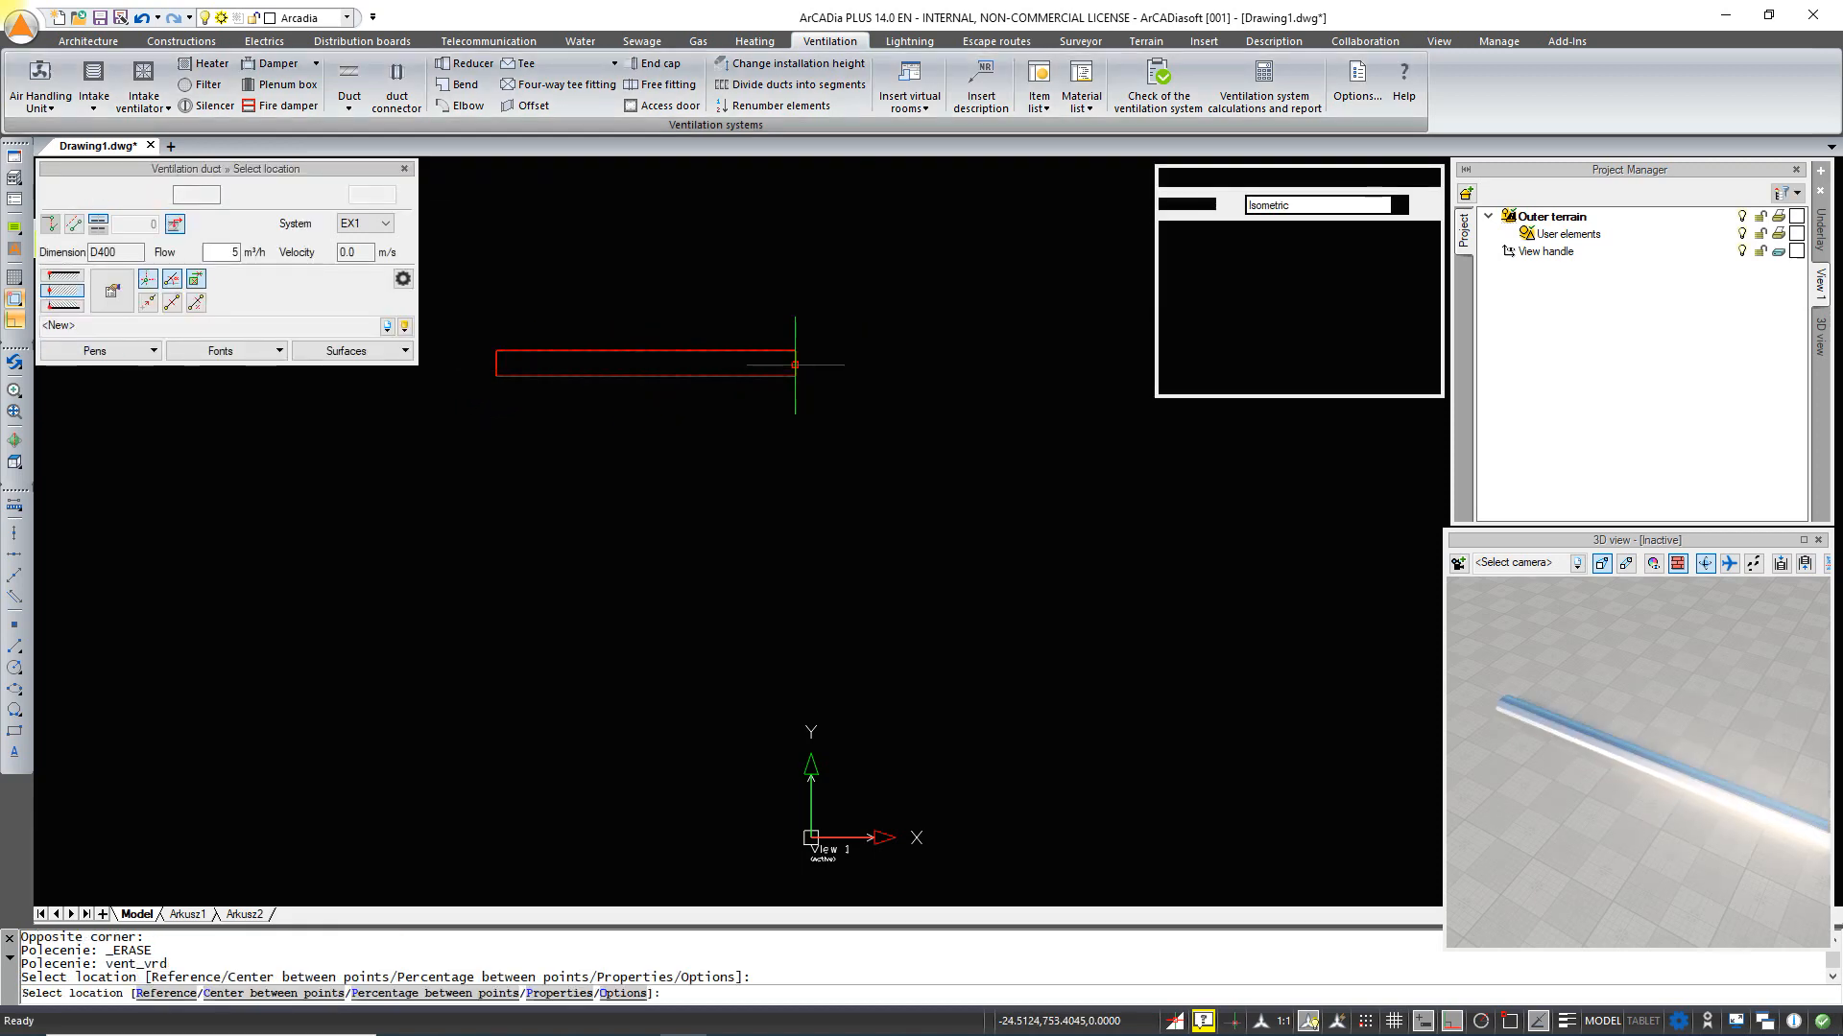
{"action": "left_click", "coordinate": [758, 543]}
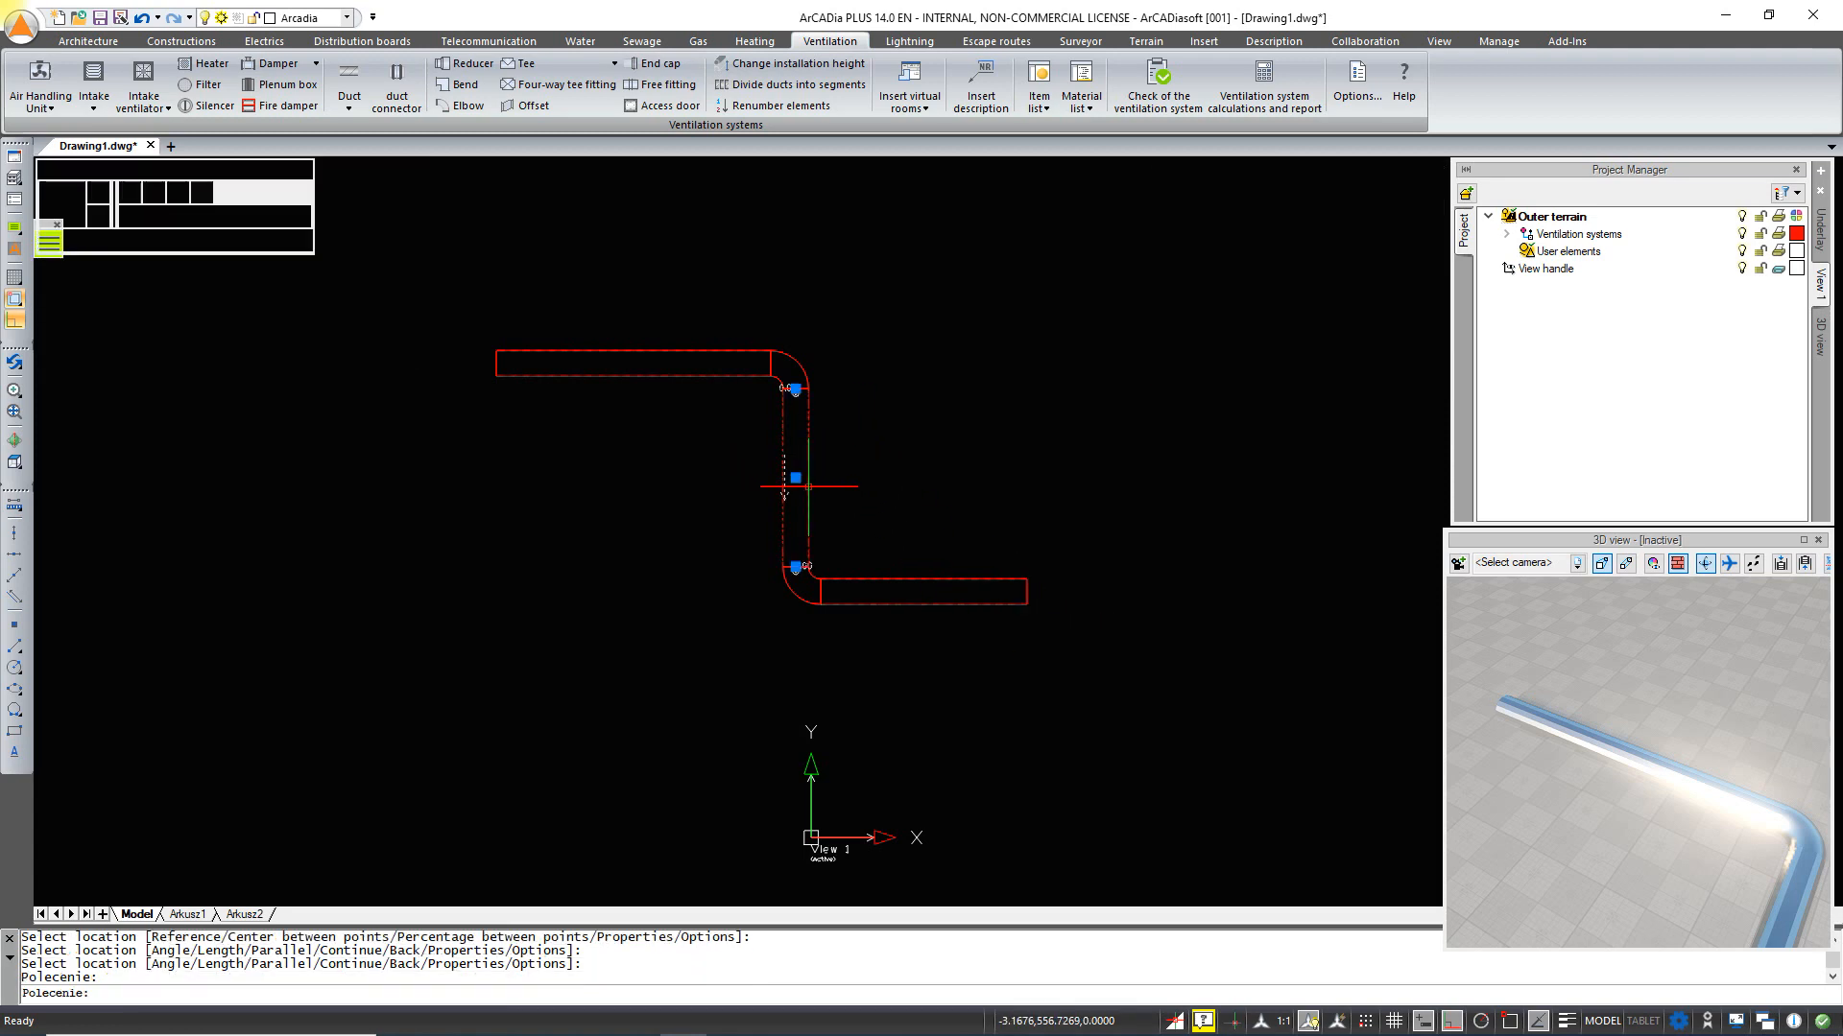
- Drag the Z-run's vertical section grip to the right, lengthening the upper horizontal run
{"action": "left_click", "coordinate": [797, 476]}
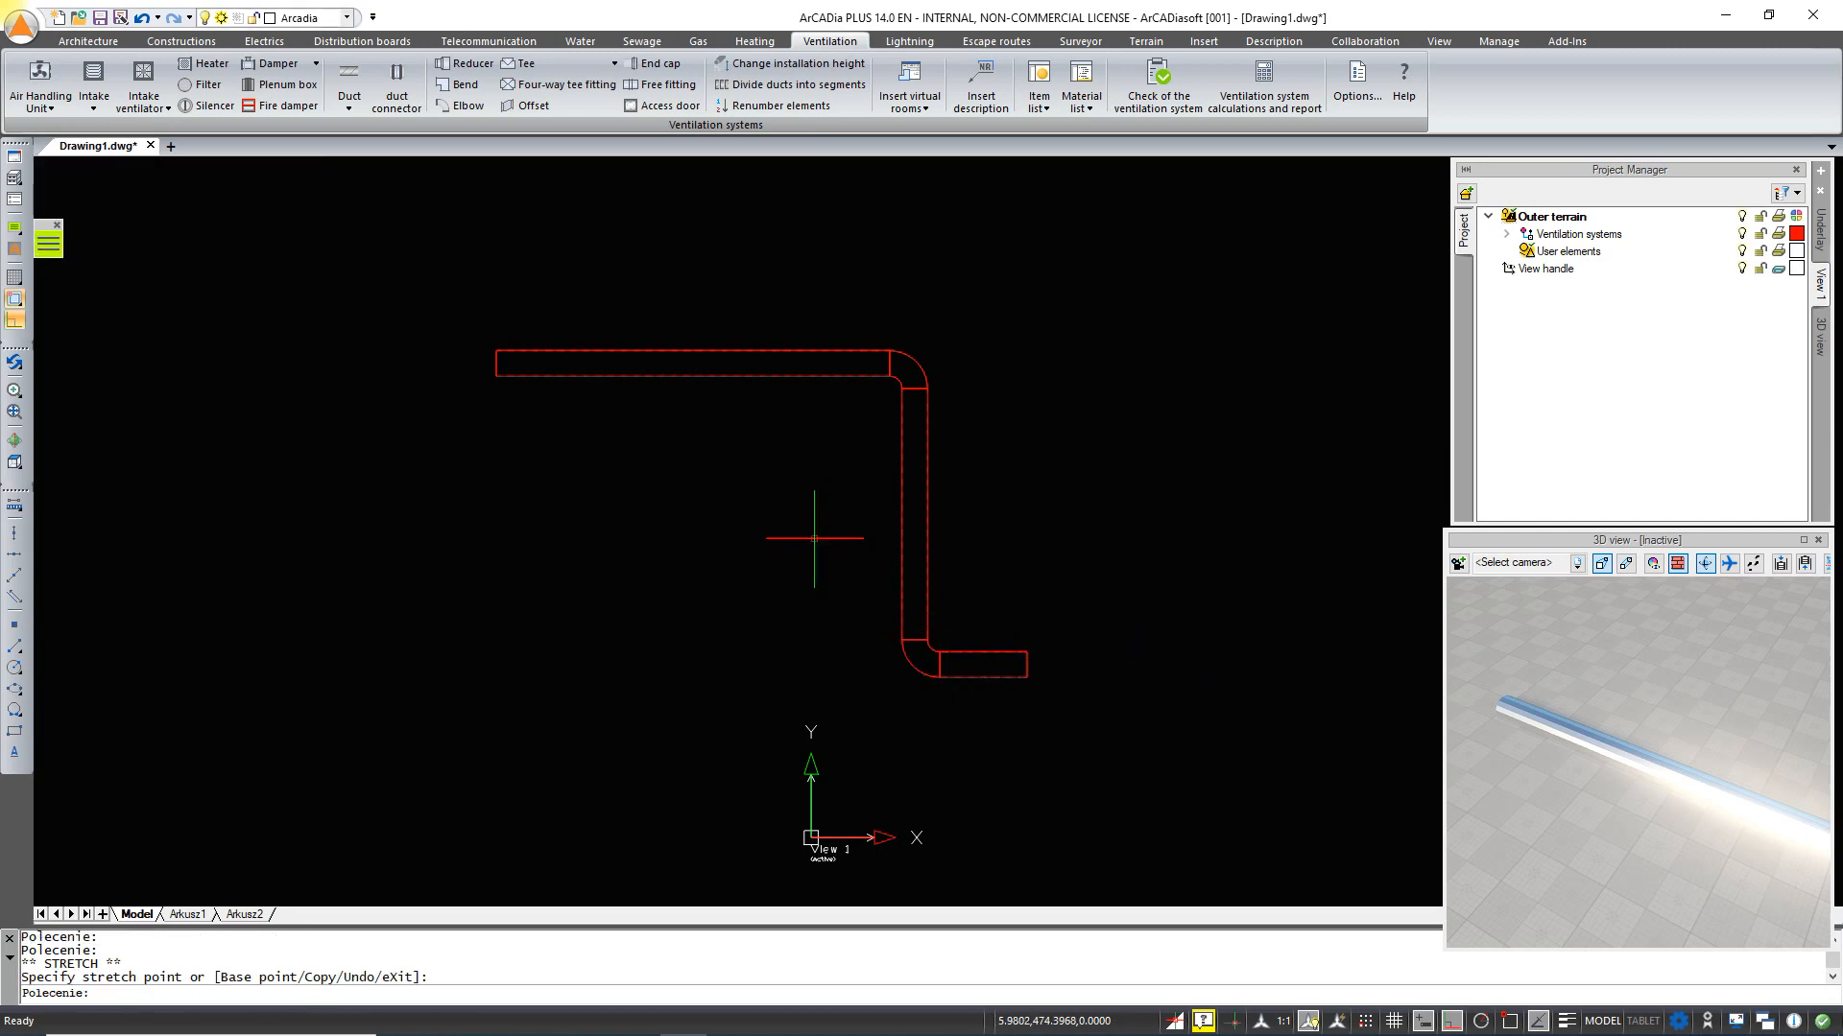
{"action": "left_click", "coordinate": [691, 362]}
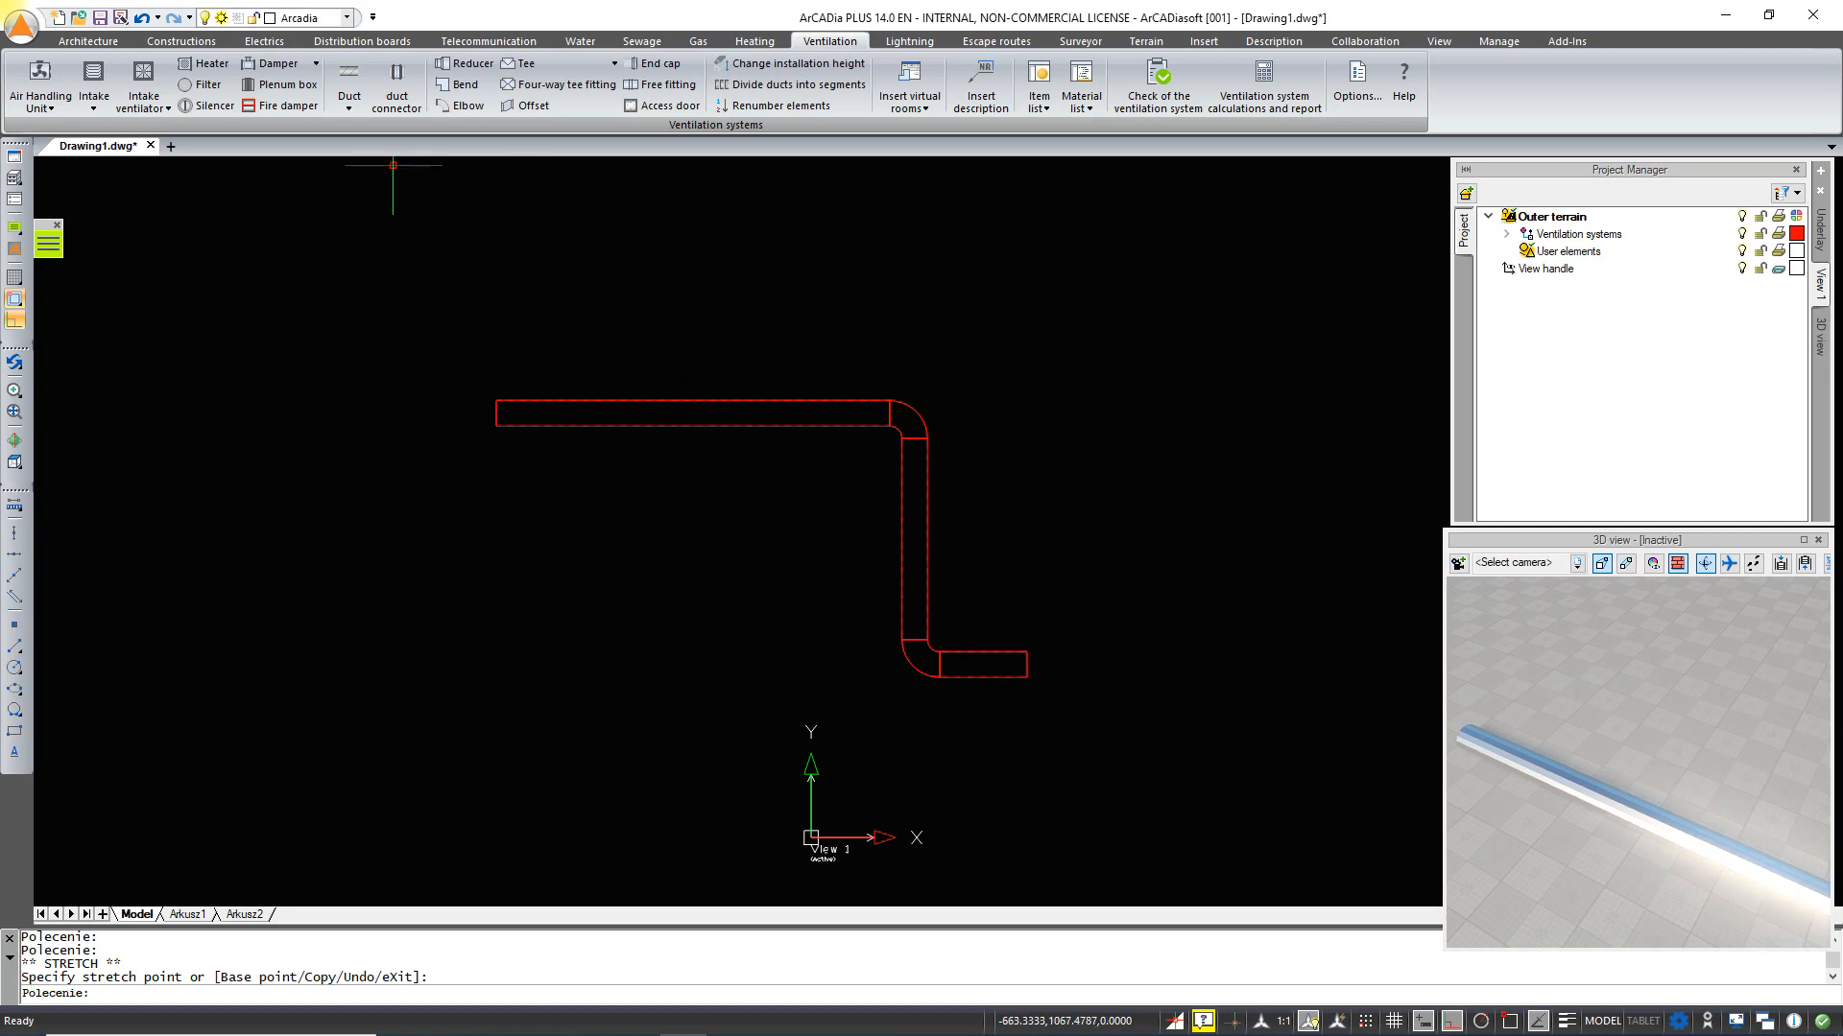
{"action": "mouse_move", "coordinate": [693, 445]}
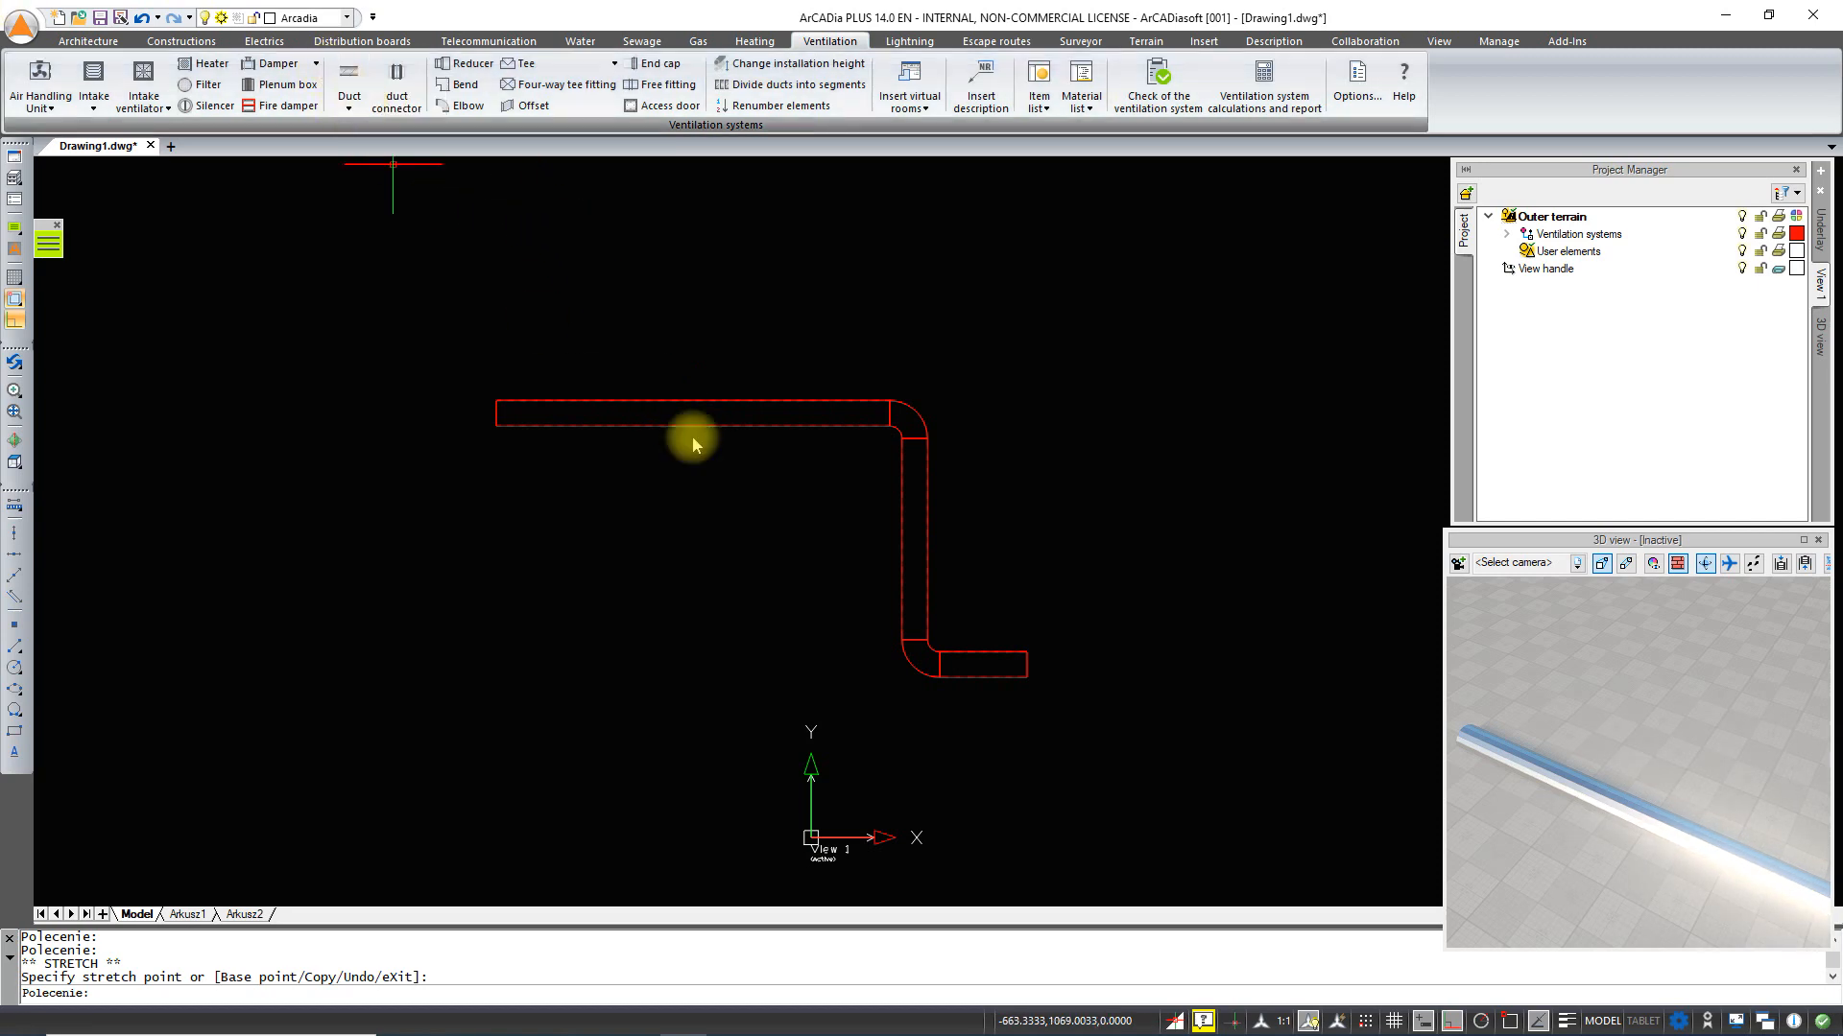